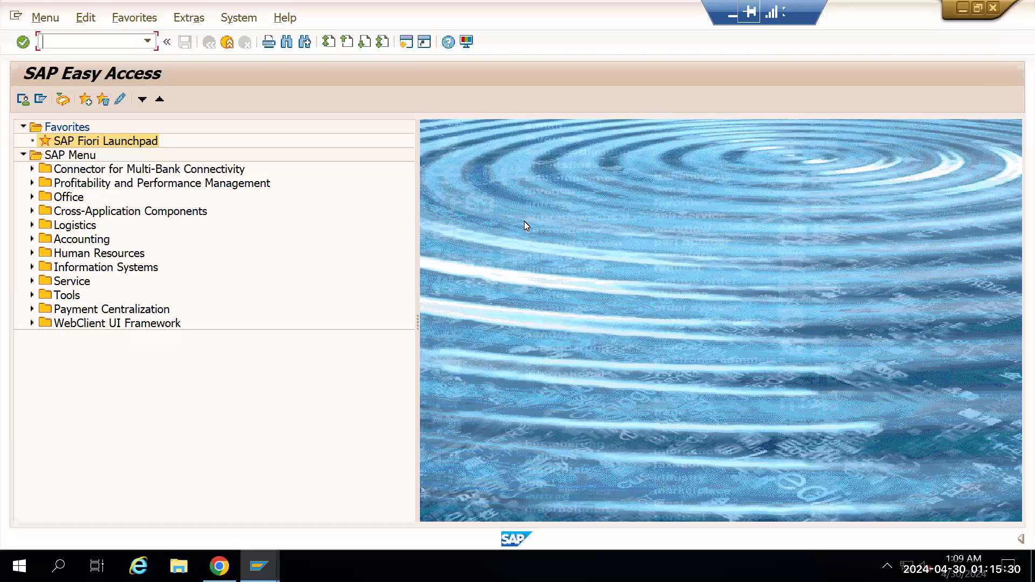
mouse_move(2, 85)
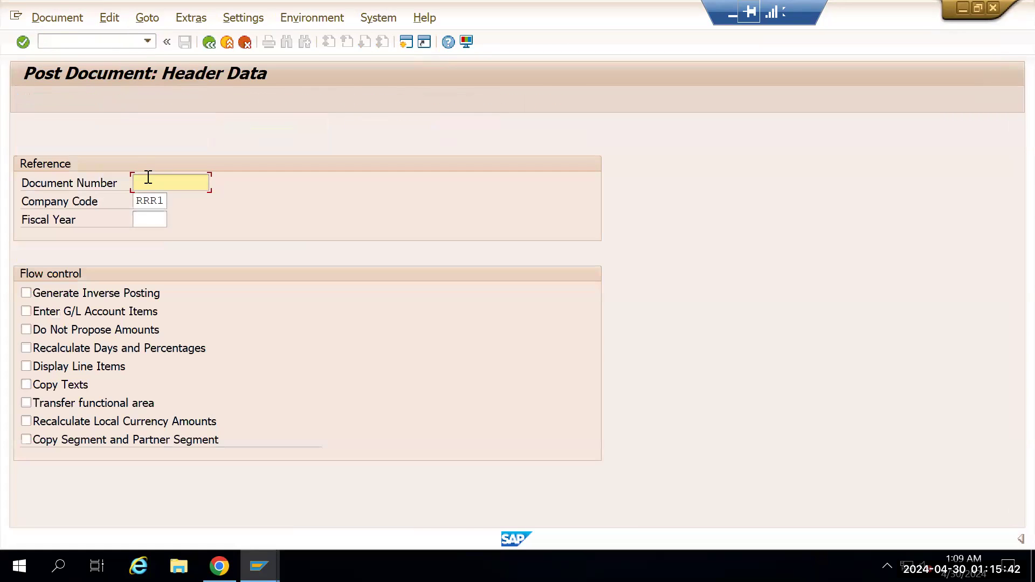
left_click(171, 181)
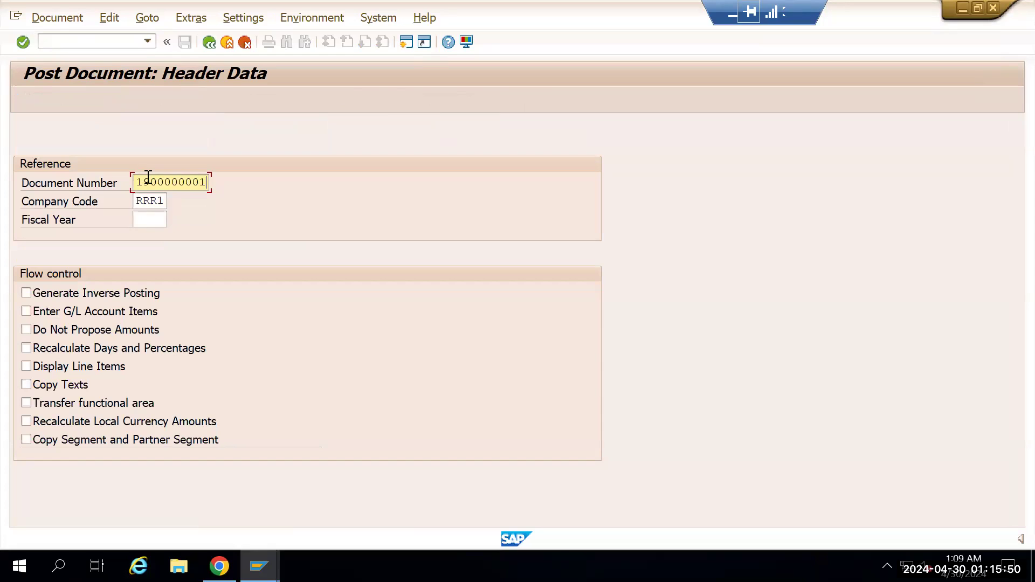
left_click(149, 201)
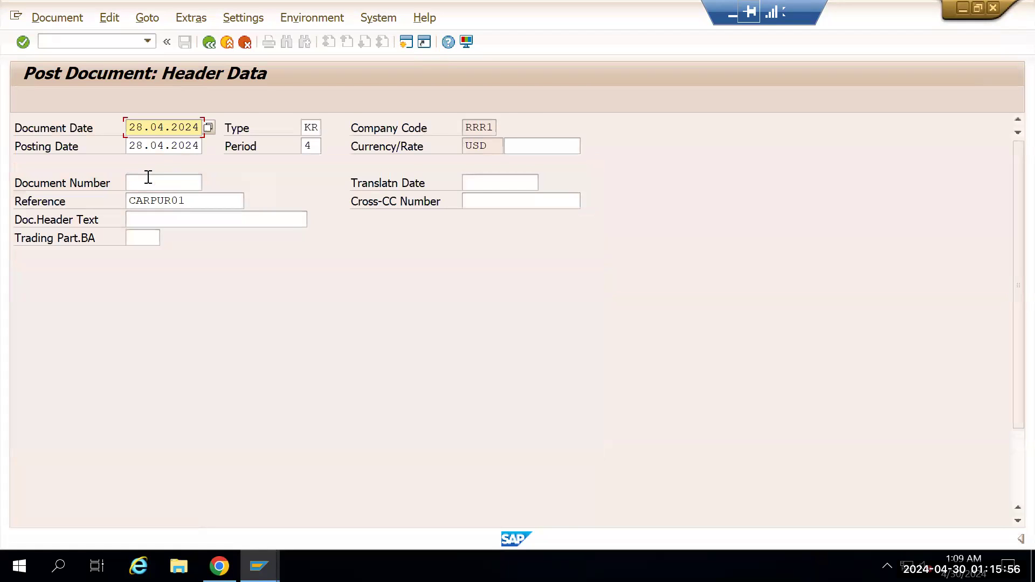
Change the reference to CARPUR02 and post the 15,000 USD MG Motors invoice
left_click(184, 201)
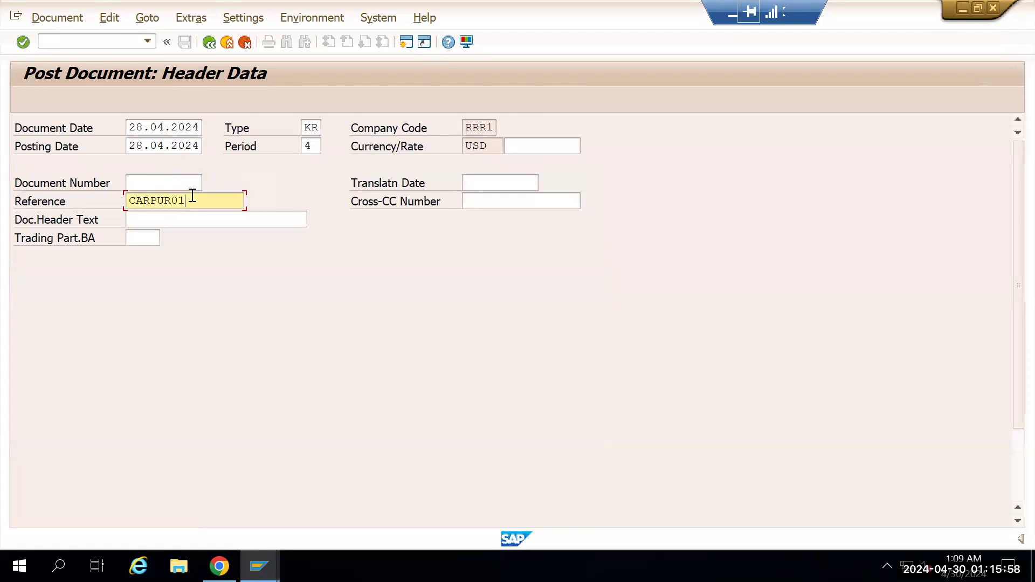
type("CARPUR02")
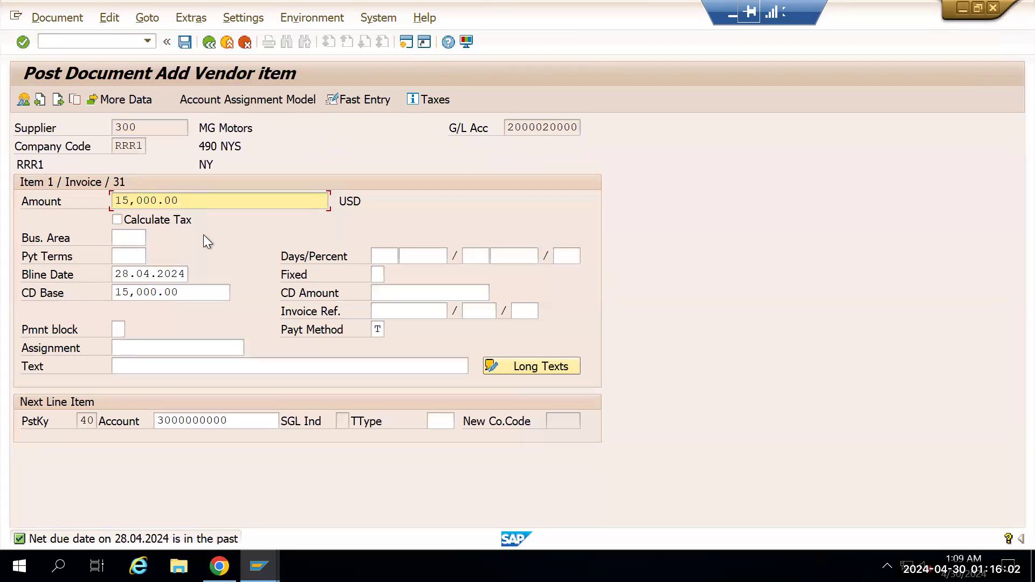
mouse_move(270, 9)
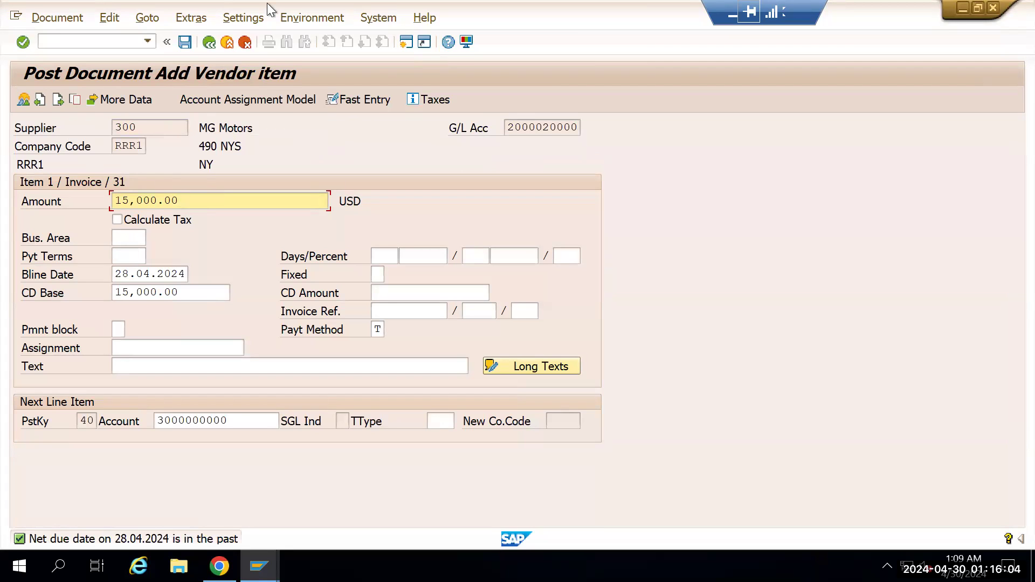
mouse_move(209, 42)
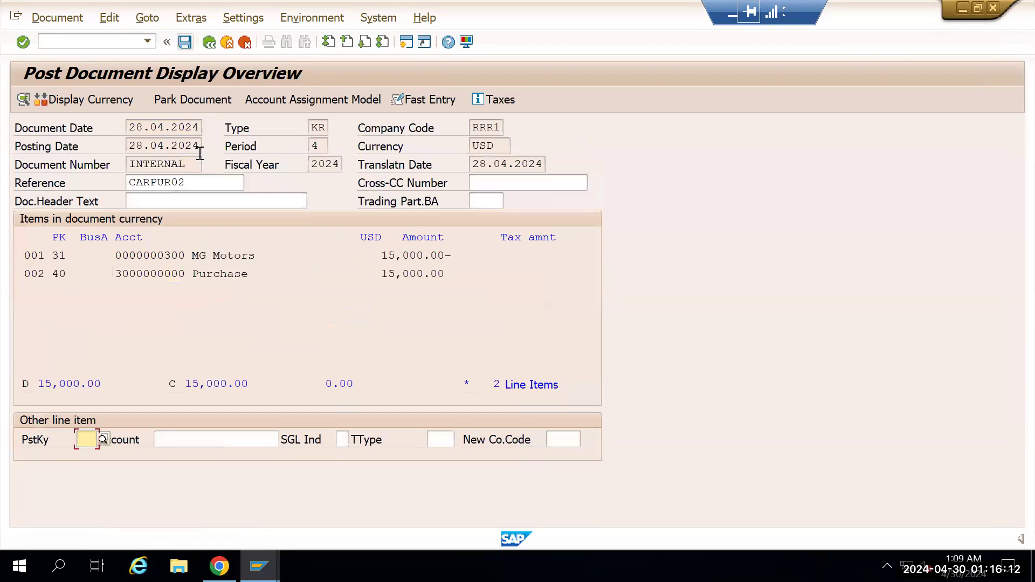
left_click(185, 41)
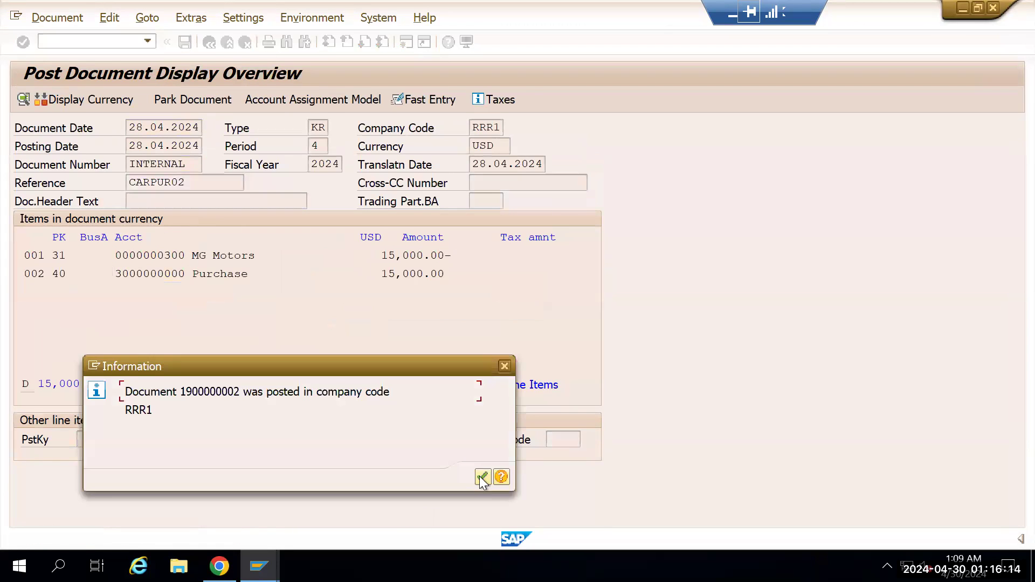
left_click(482, 477)
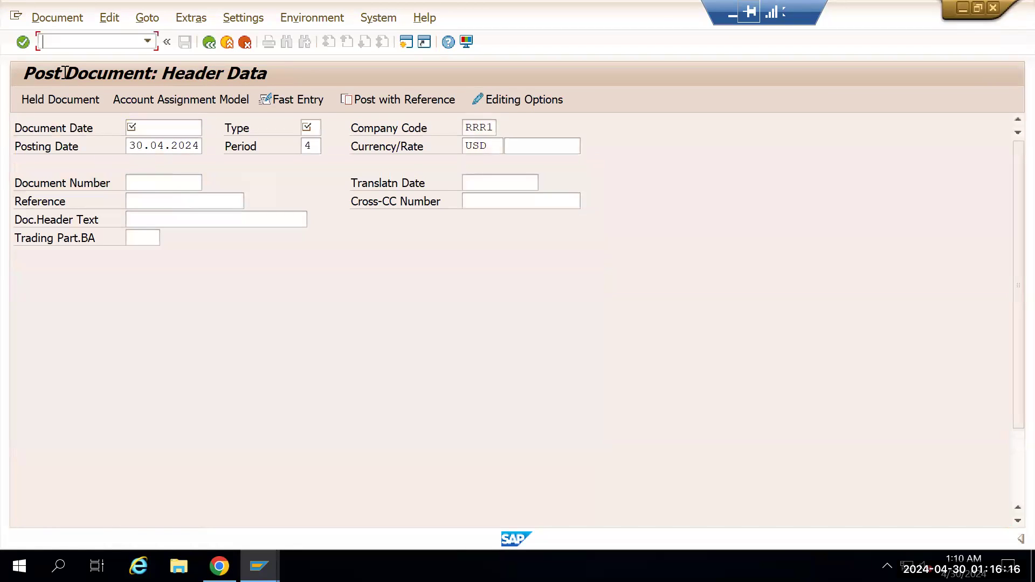
Enter /n to exit the posting transaction to SAP Easy Access
type("/n")
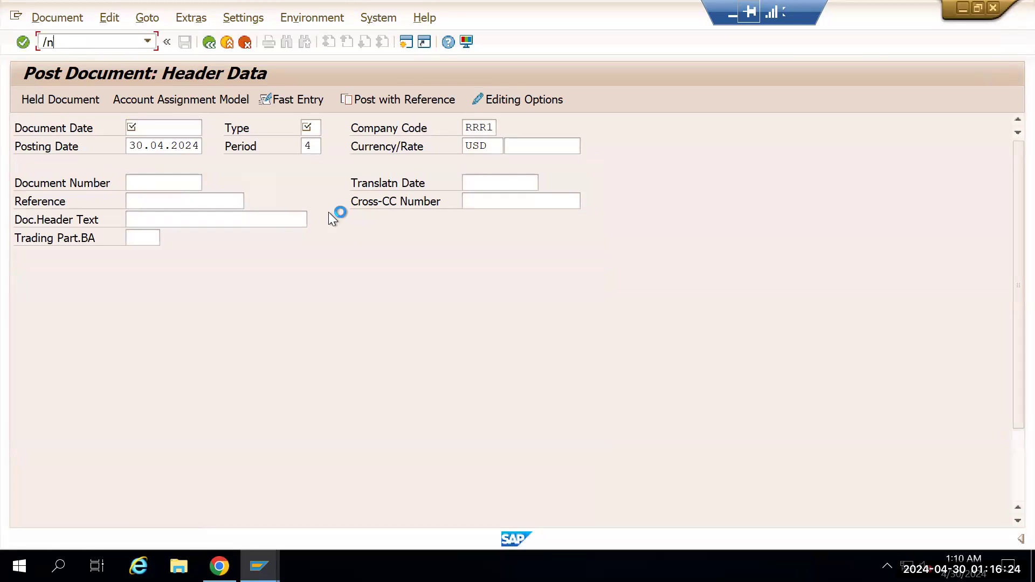
mouse_move(243, 231)
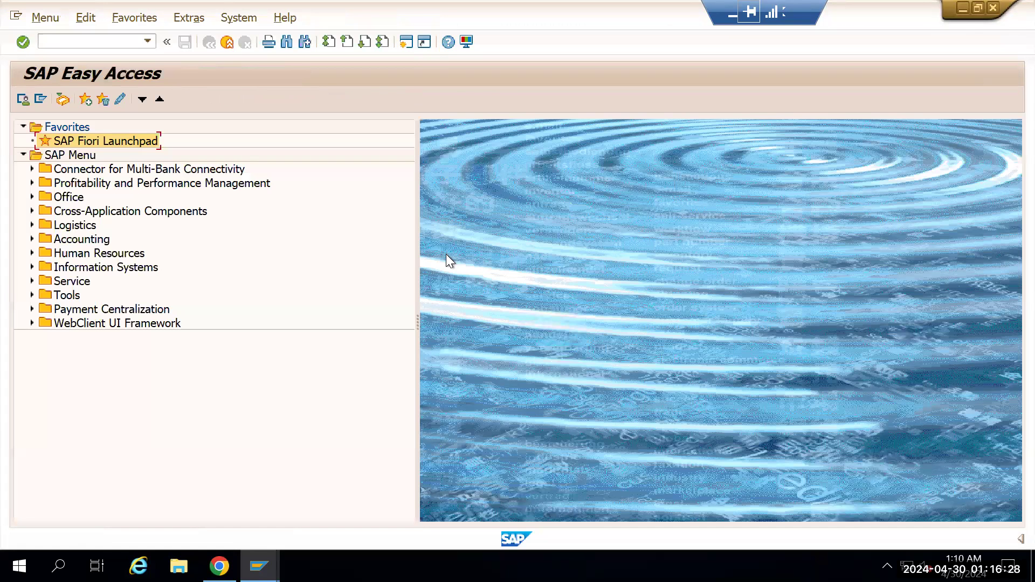
left_click(92, 42)
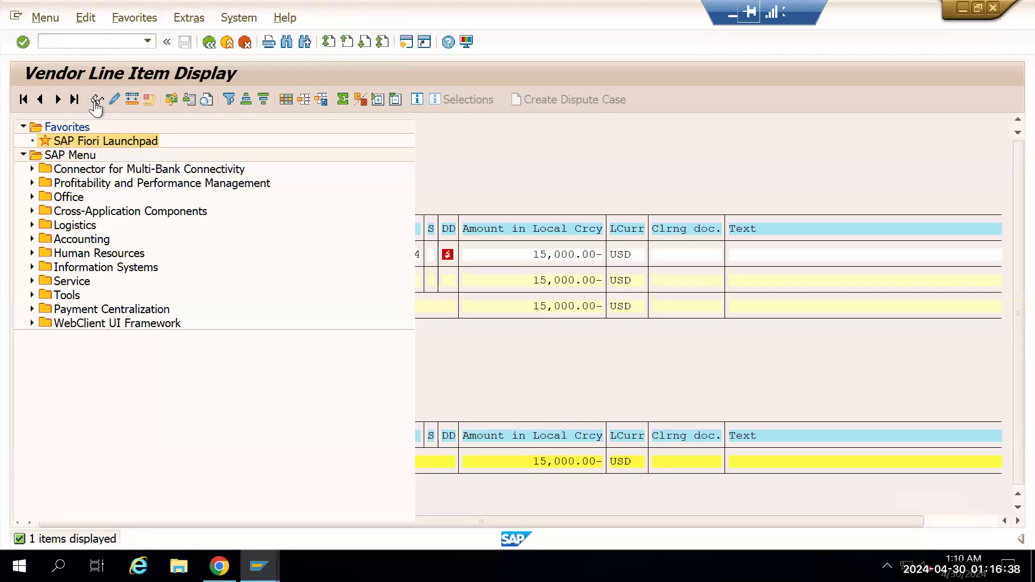
mouse_move(928, 109)
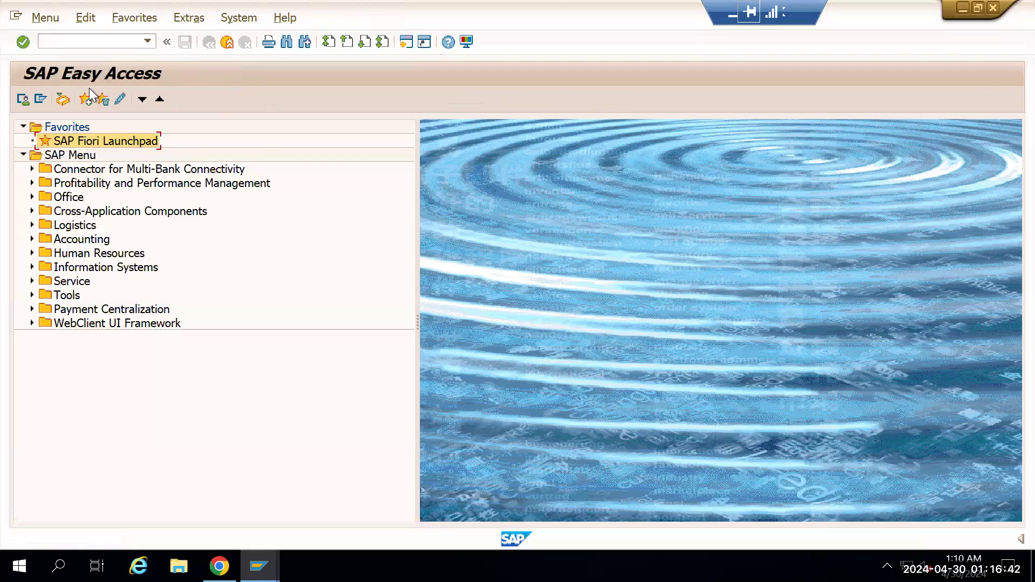
mouse_move(872, 97)
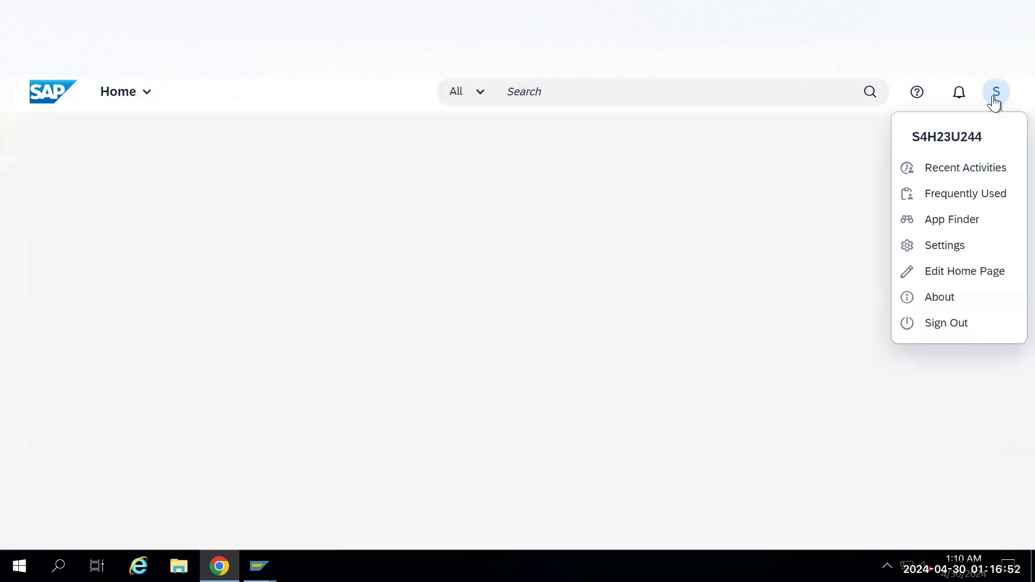
mouse_move(966, 167)
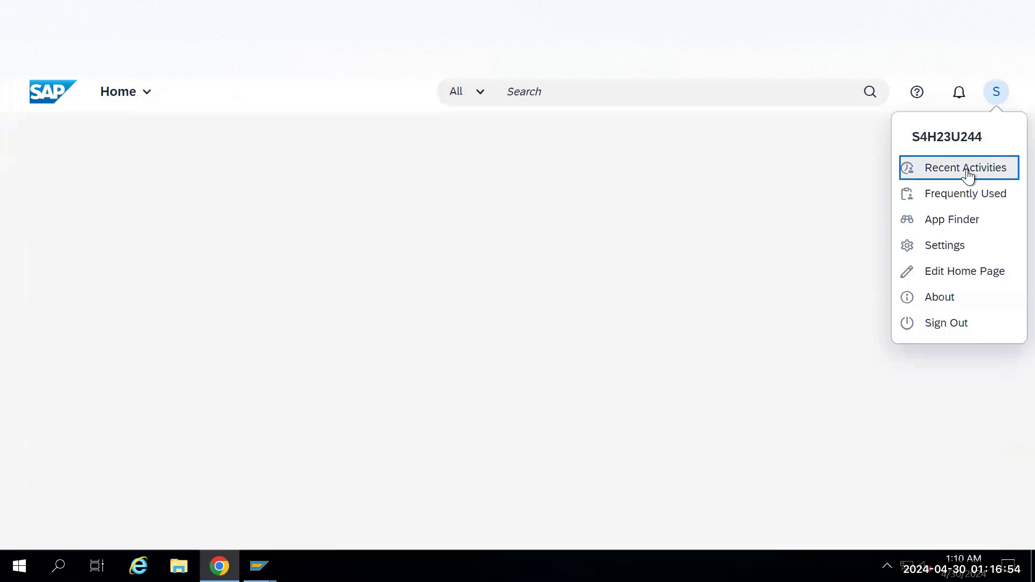
mouse_move(669, 213)
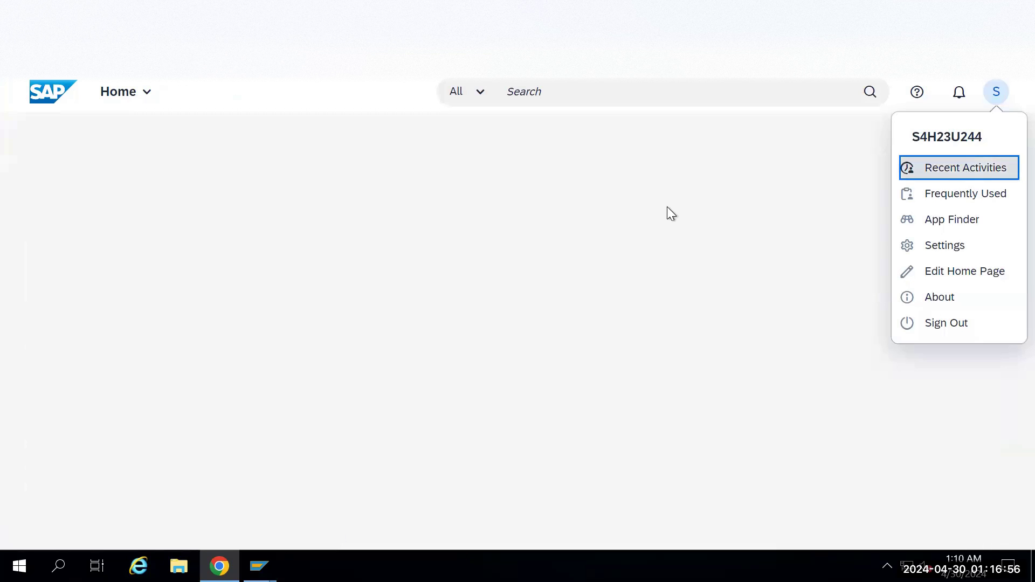
Launch Manage Automatic Payments from the recently used apps list
left_click(966, 167)
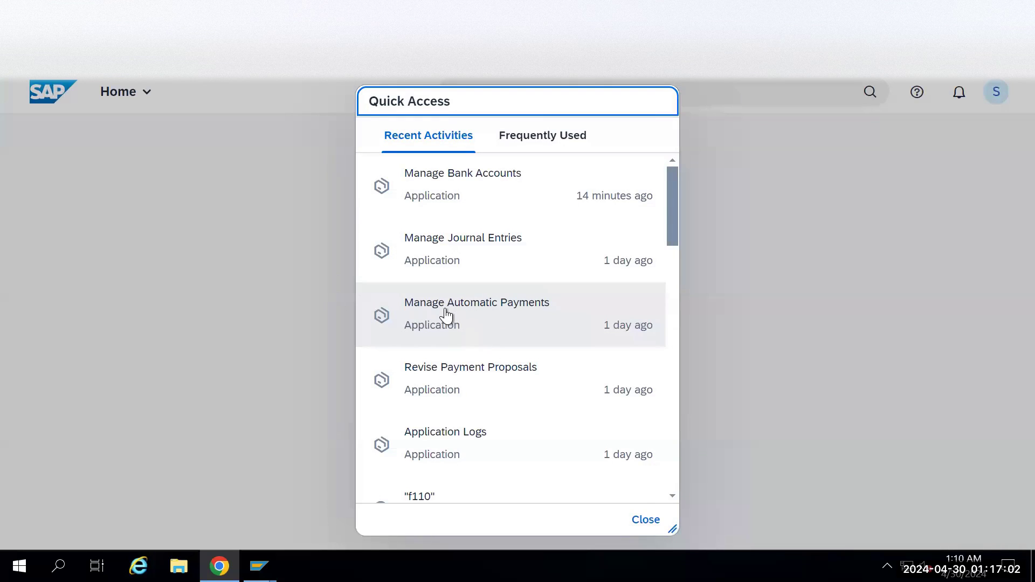
mouse_move(509, 314)
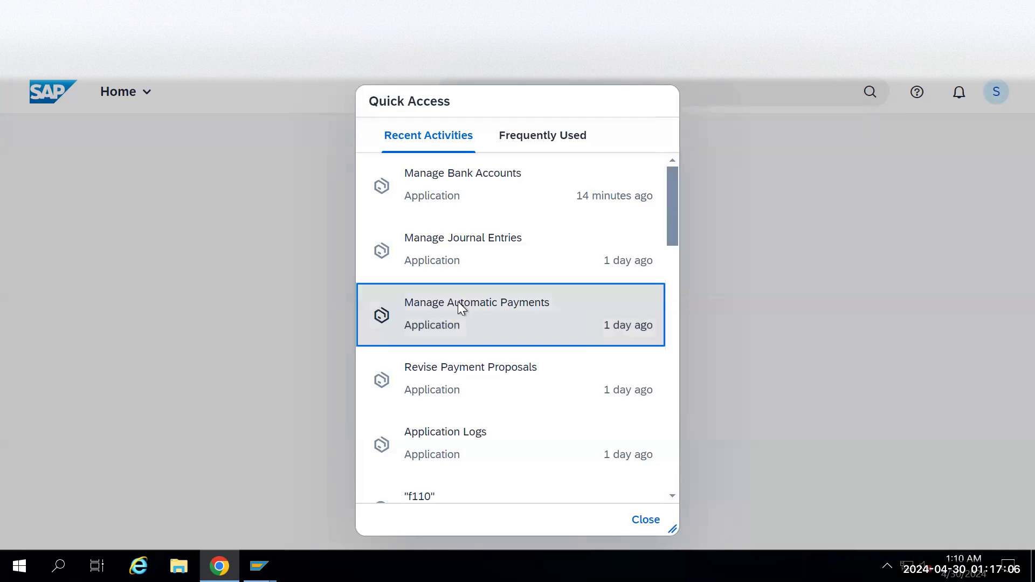
left_click(476, 314)
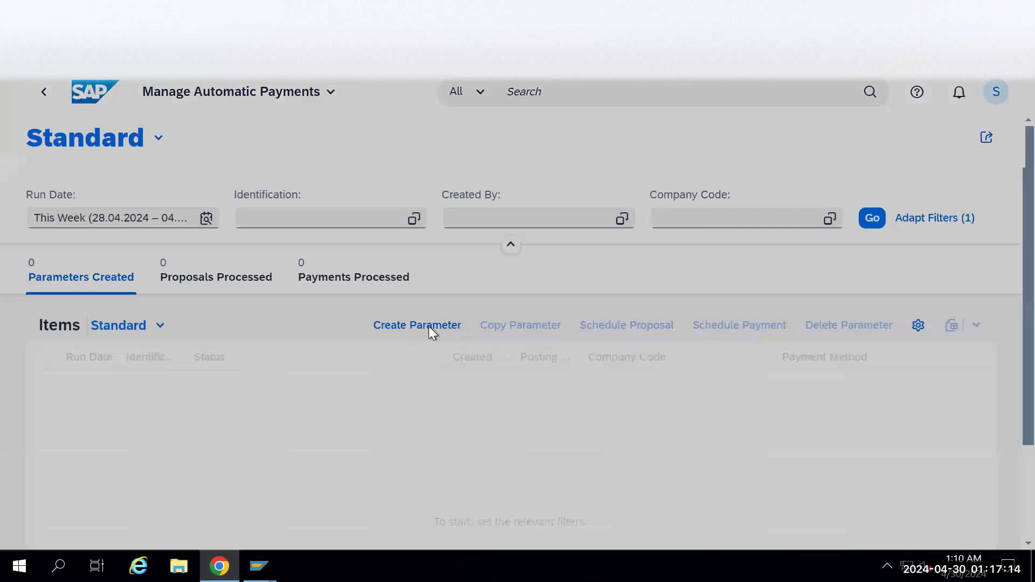
Create a payment parameter with run date 30.04.2024 and identification 0003
left_click(417, 324)
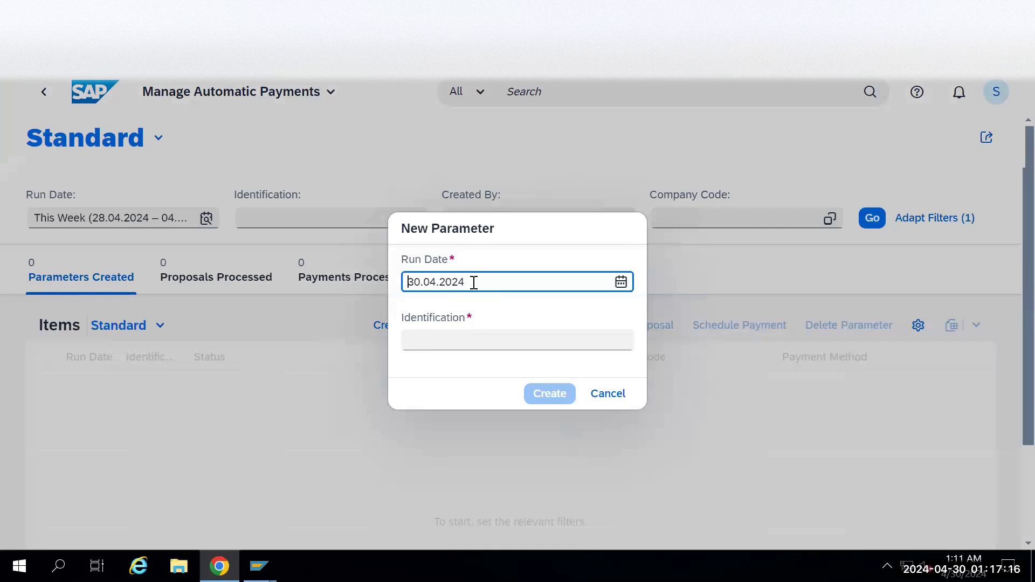
left_click(517, 339)
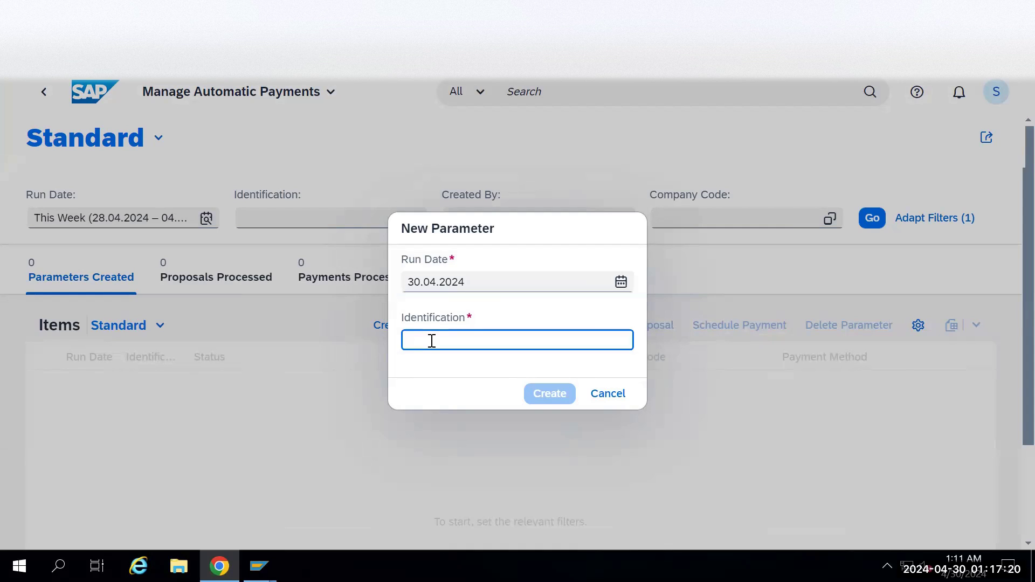
type("000")
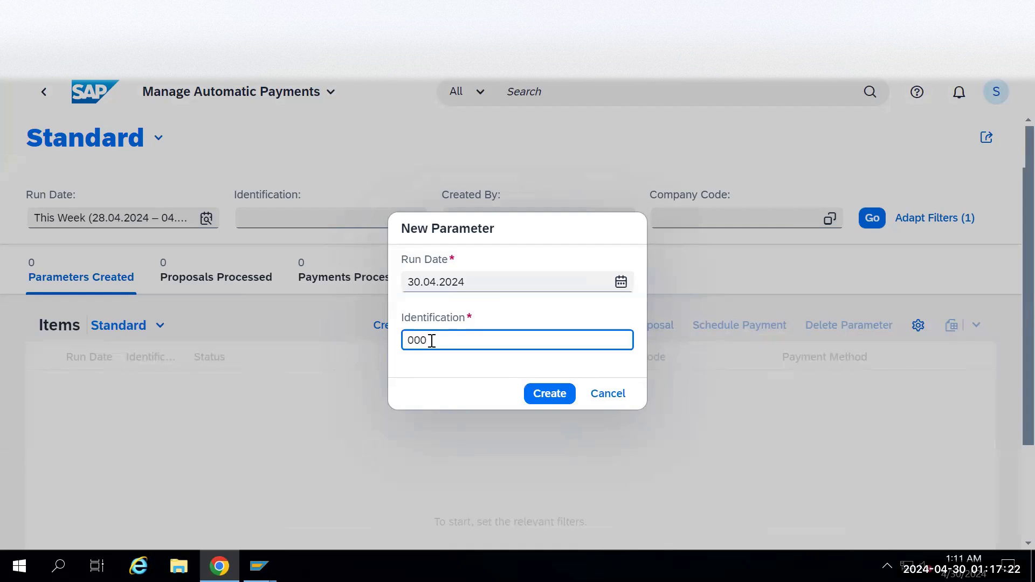
type("3")
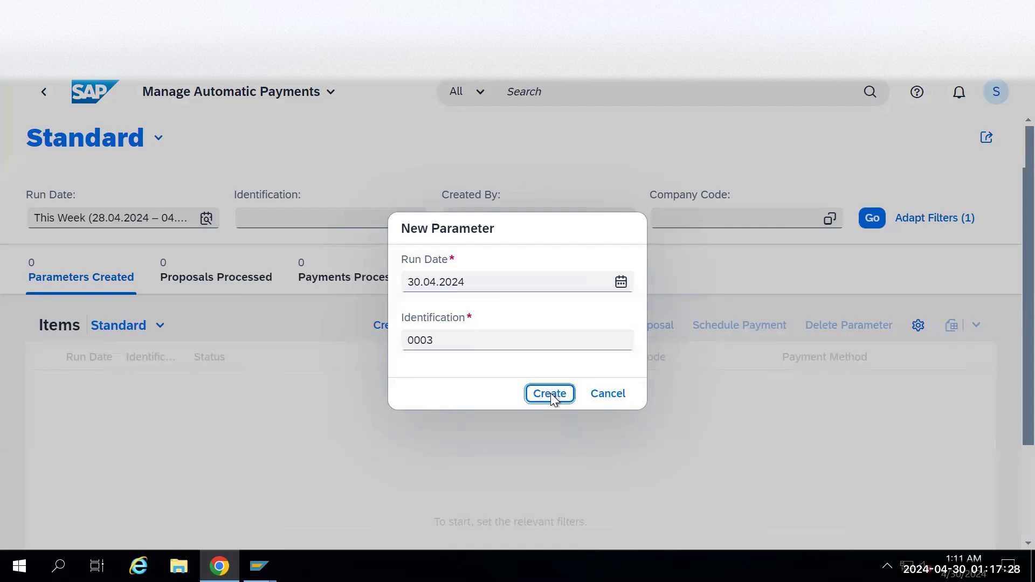
left_click(549, 393)
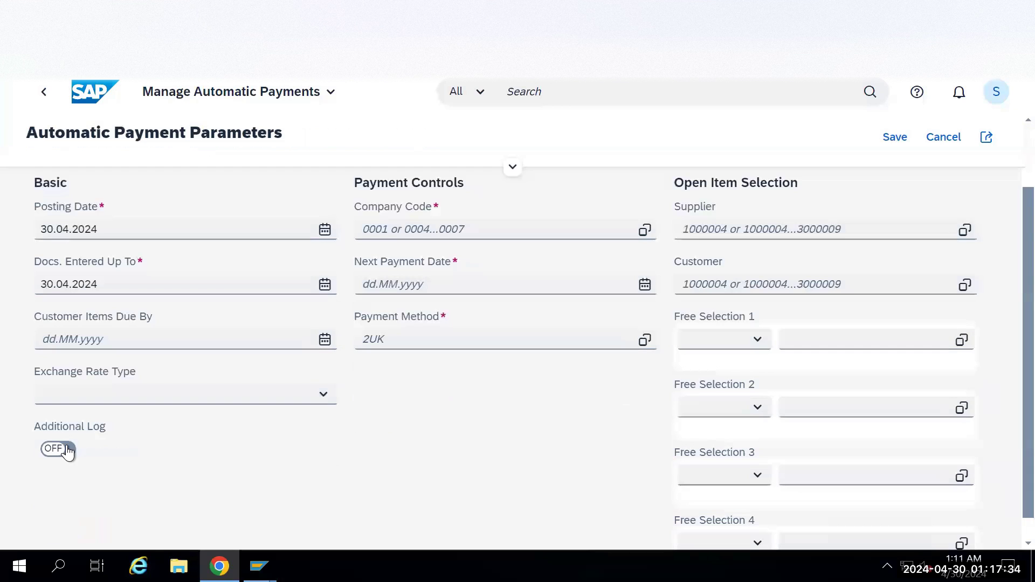
Enable the additional log, enter RRR1, 31.12.9999, payment method T, then save
left_click(57, 450)
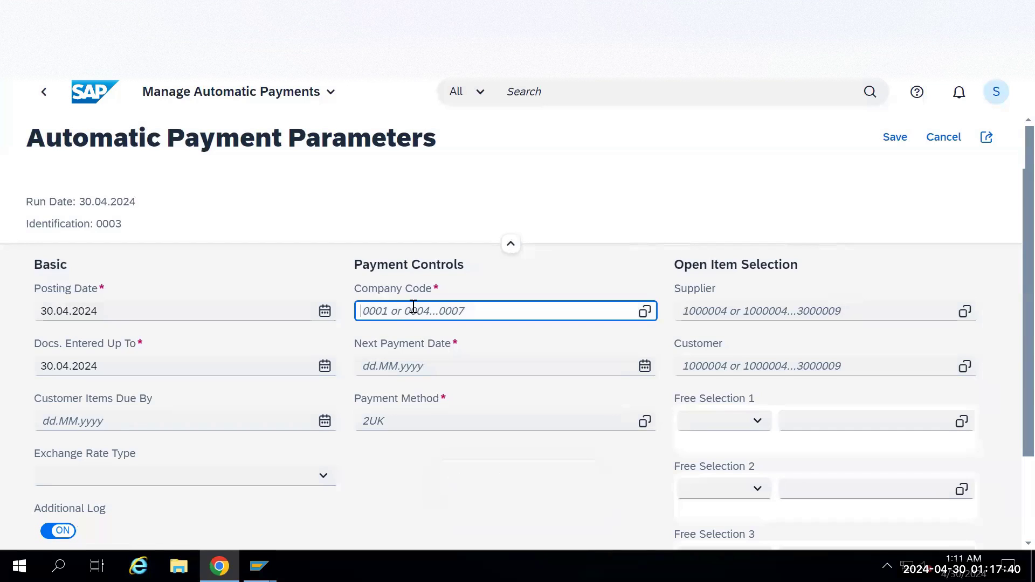
type("RRR1")
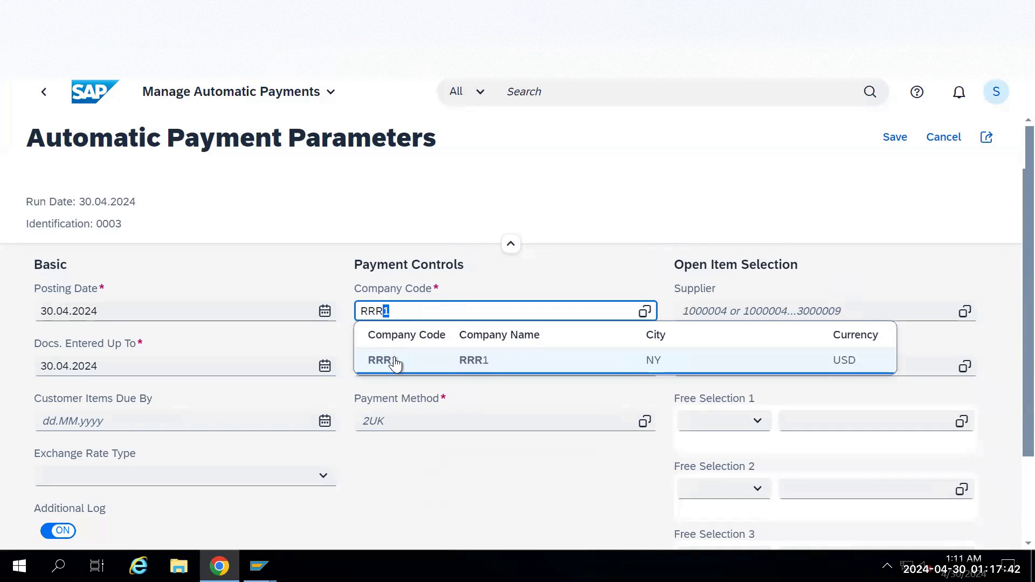
left_click(385, 359)
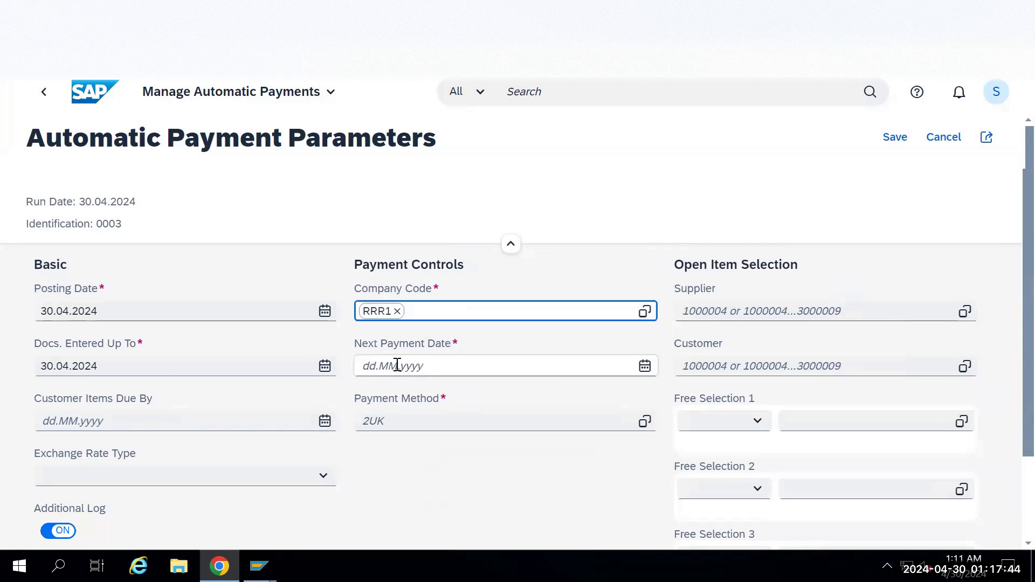
type("31.12.9999")
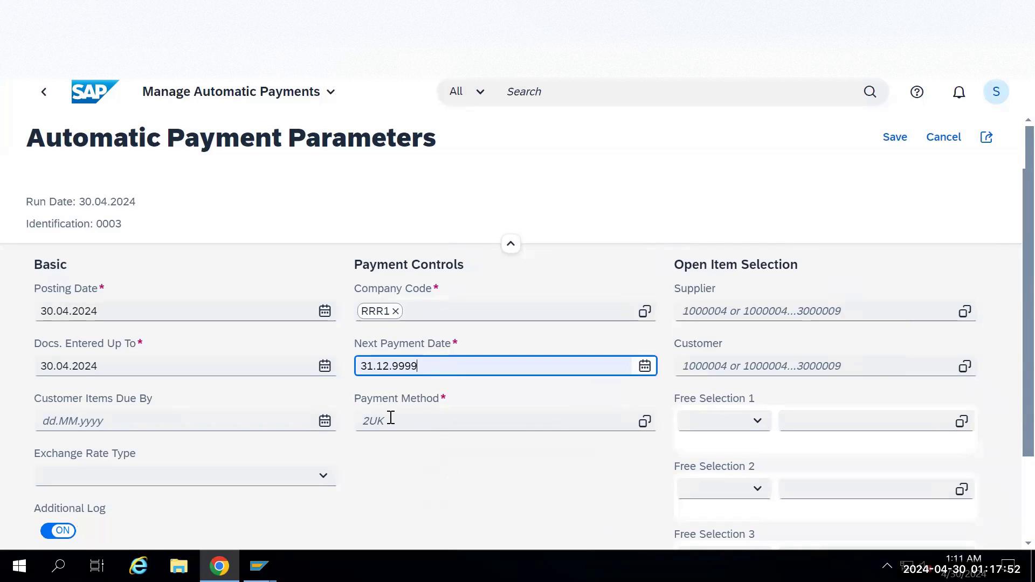
mouse_move(523, 424)
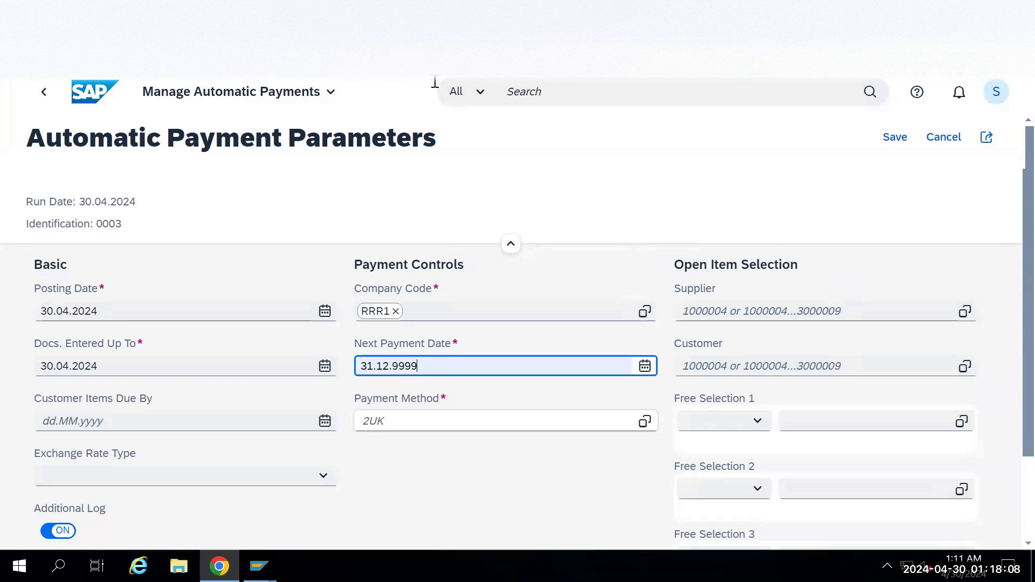
left_click(819, 311)
type("300")
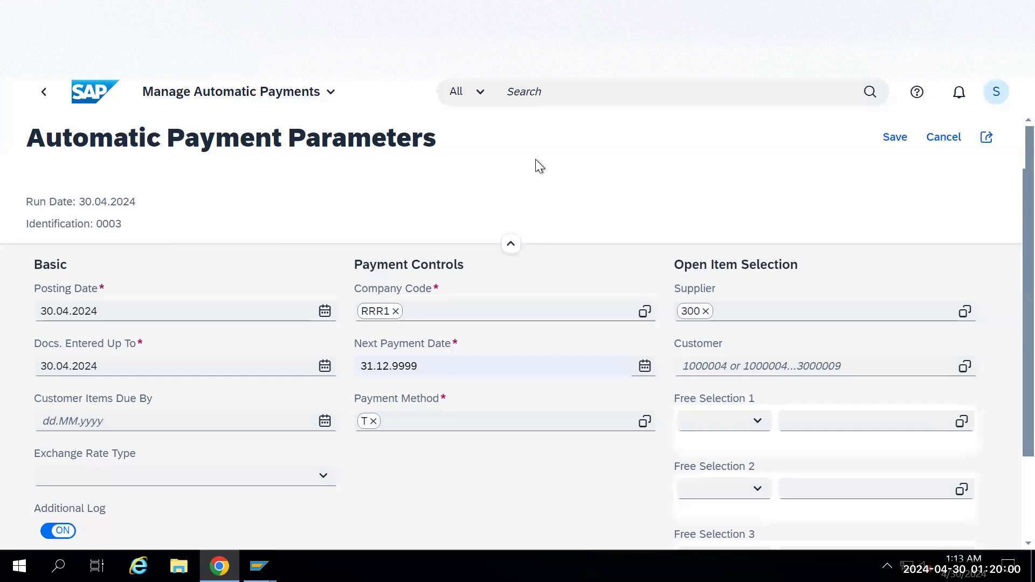
mouse_move(895, 140)
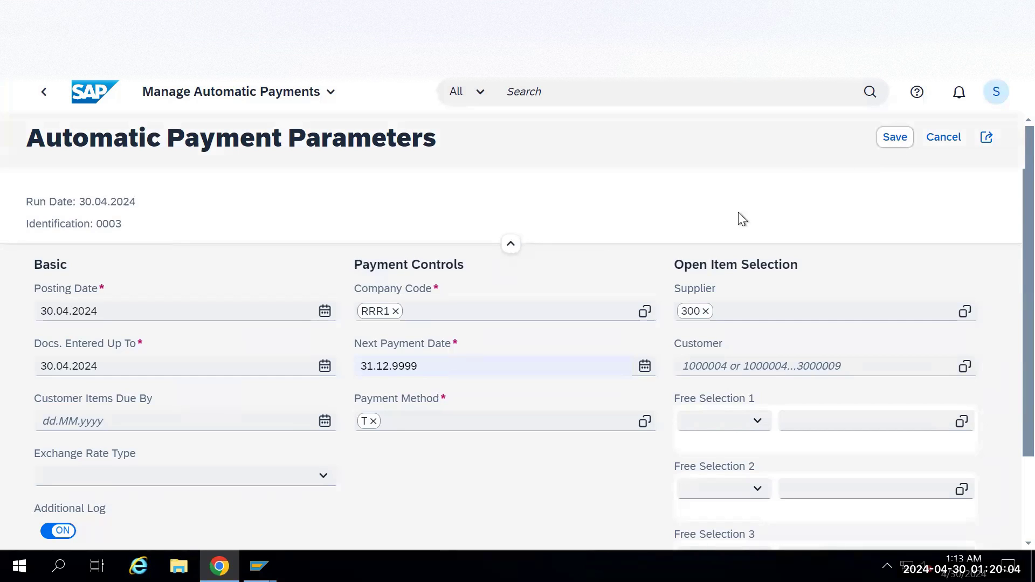
left_click(894, 137)
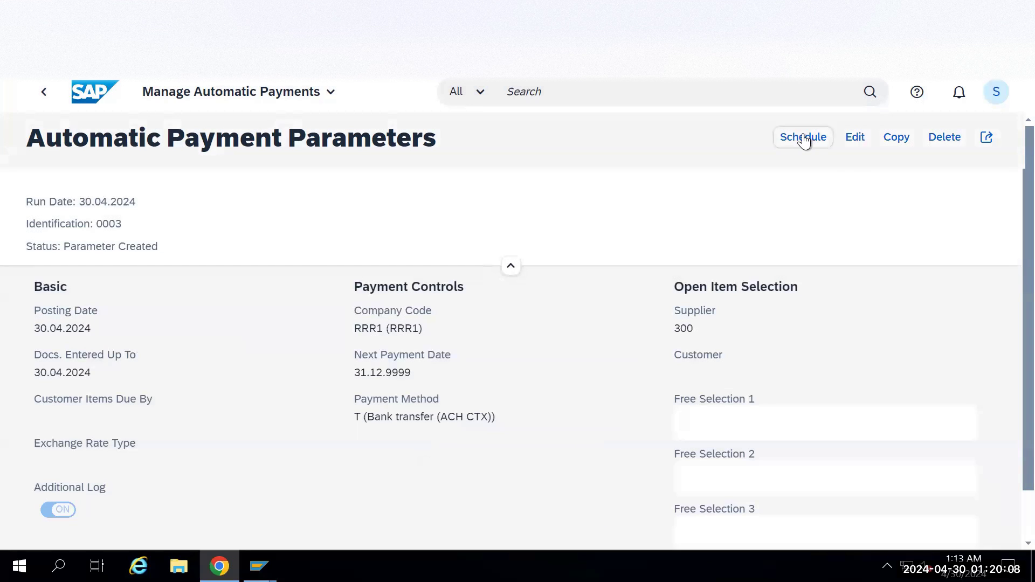
Schedule a proposal for run 0003 with Start Immediately
left_click(803, 136)
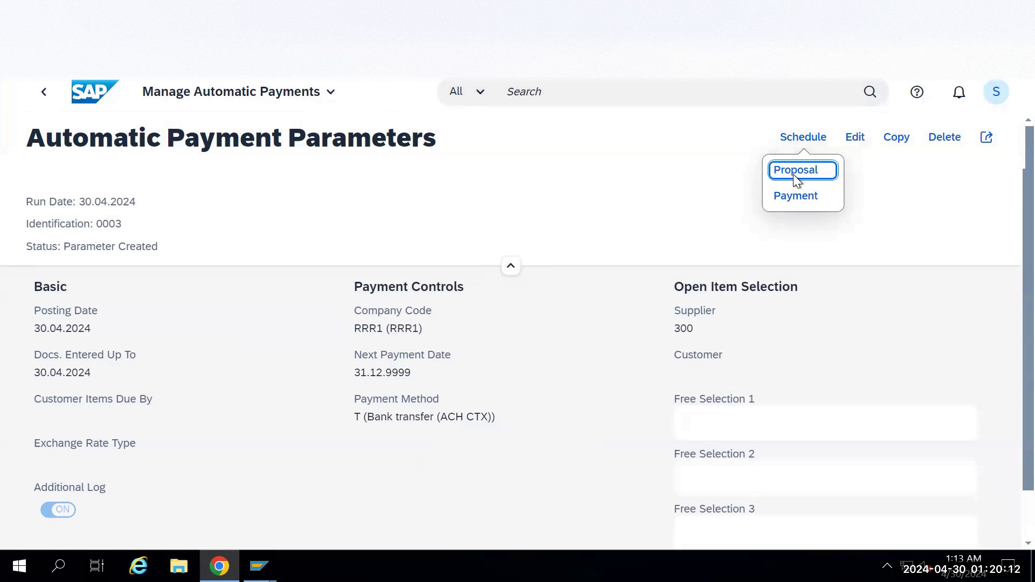
left_click(796, 169)
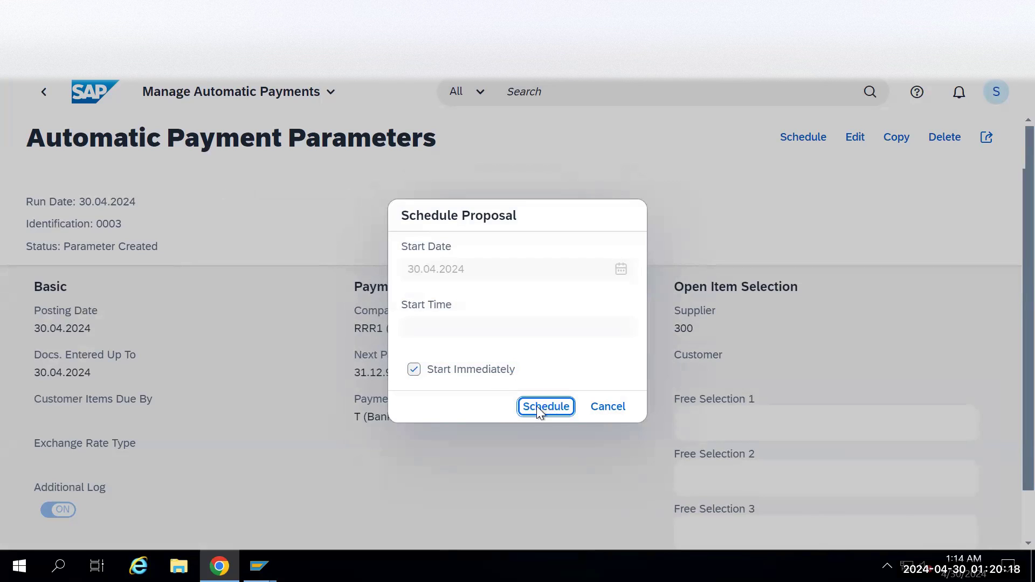
left_click(544, 406)
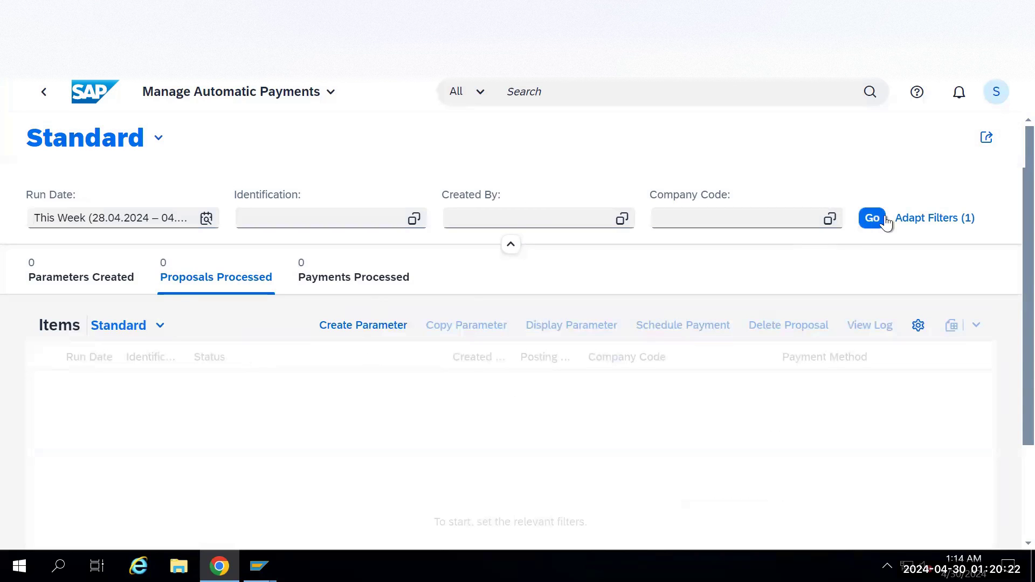
Refresh the overview to show run 0003 as Proposal Created
left_click(871, 217)
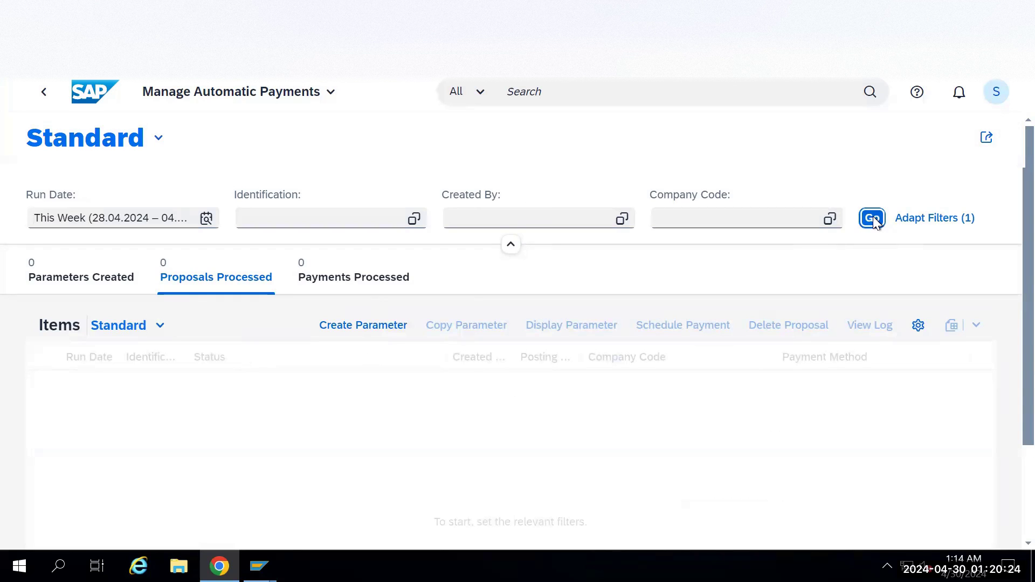
left_click(871, 218)
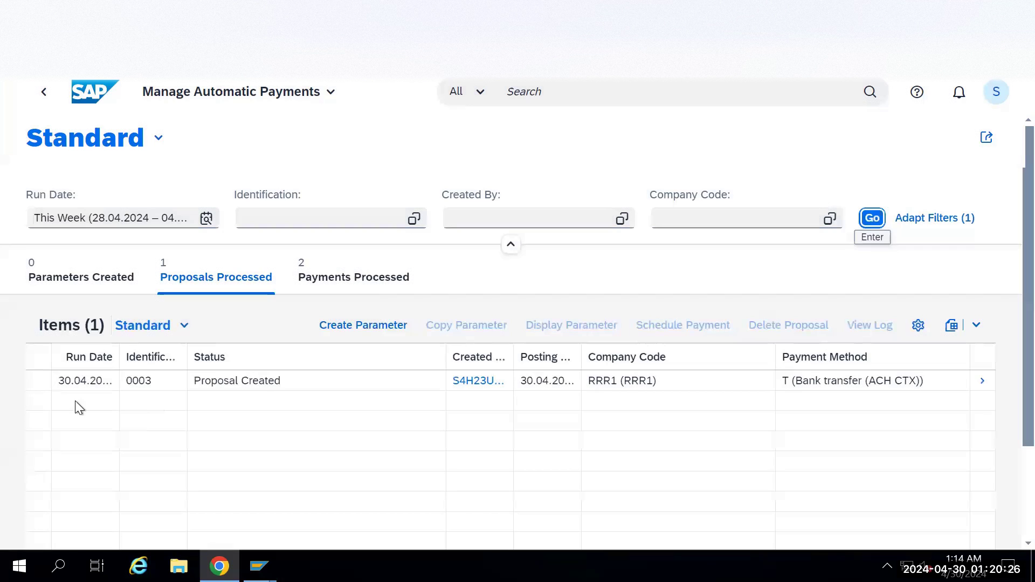
mouse_move(414, 375)
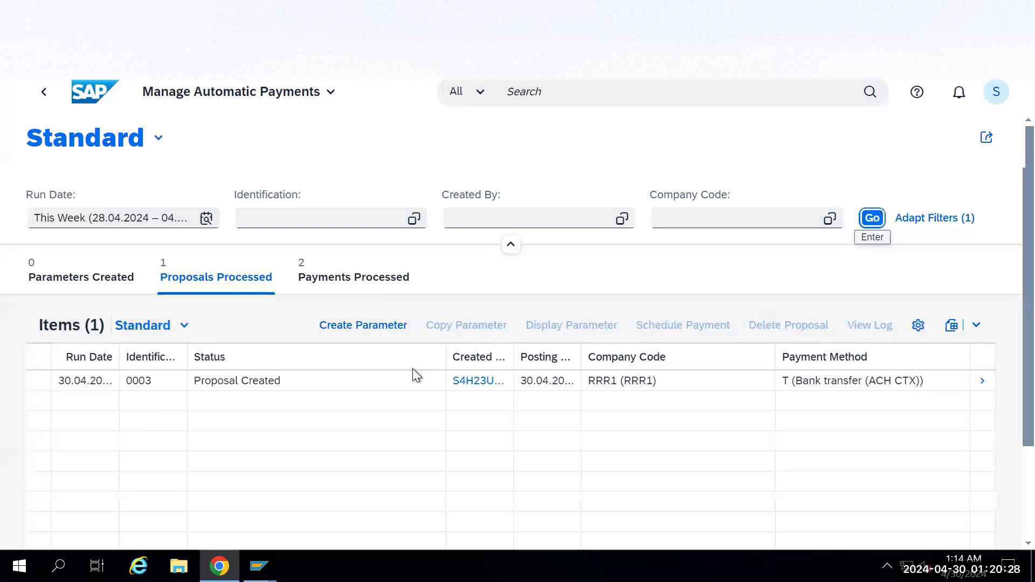
mouse_move(38, 394)
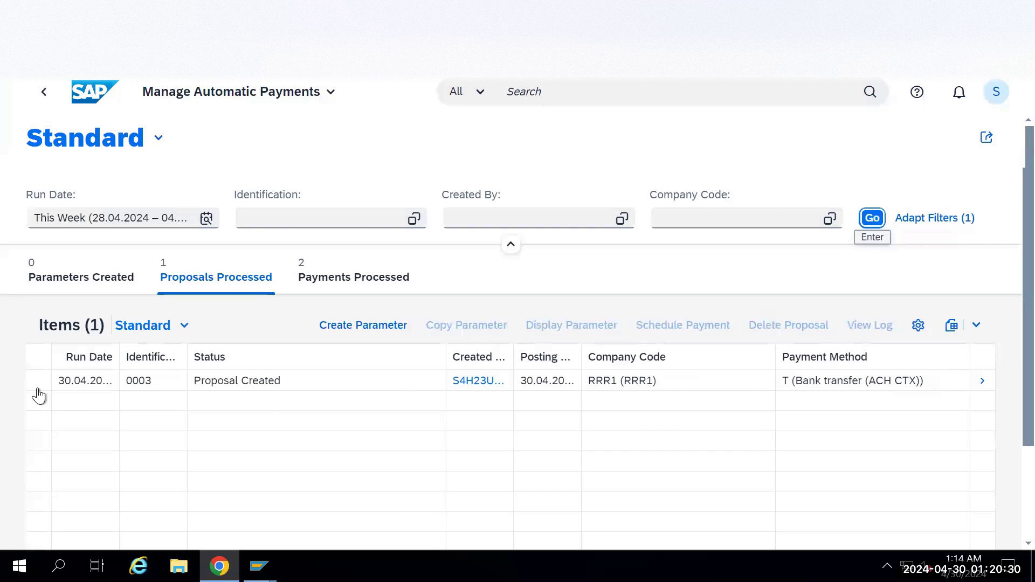
Select run 0003 and scroll its proposal log down to Job finished
left_click(37, 380)
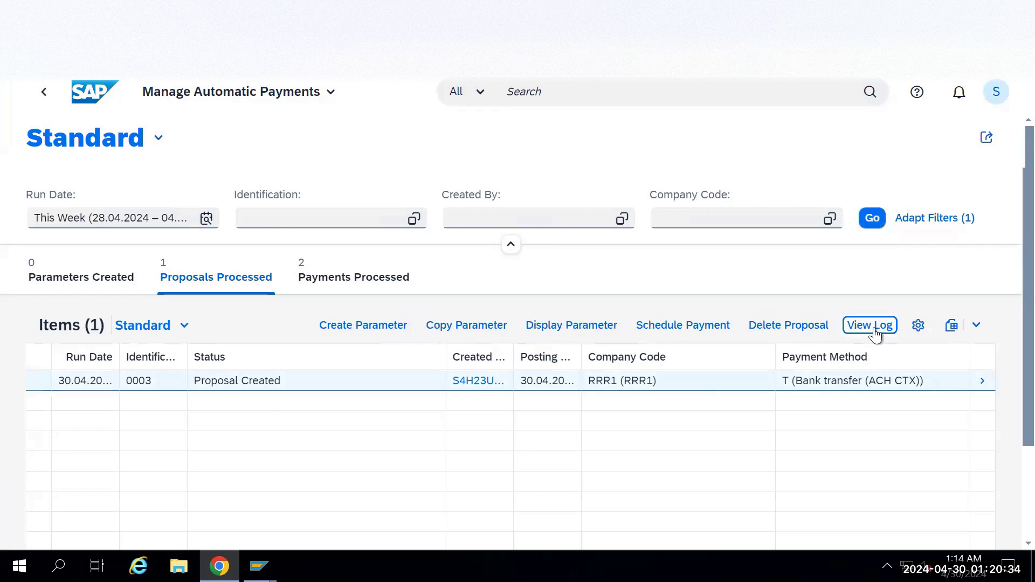
left_click(869, 325)
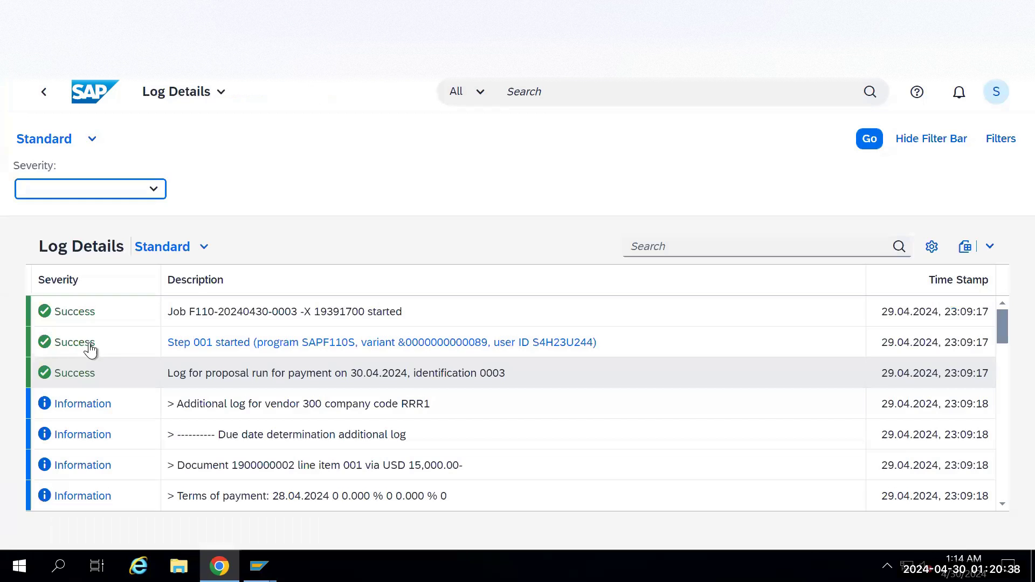
scroll("down", 3)
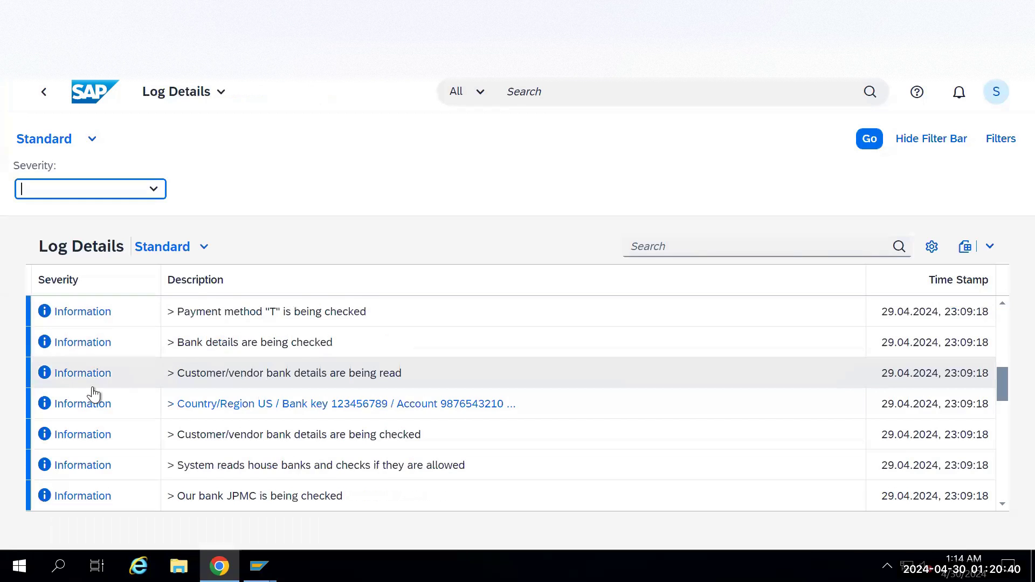
scroll("down", 3)
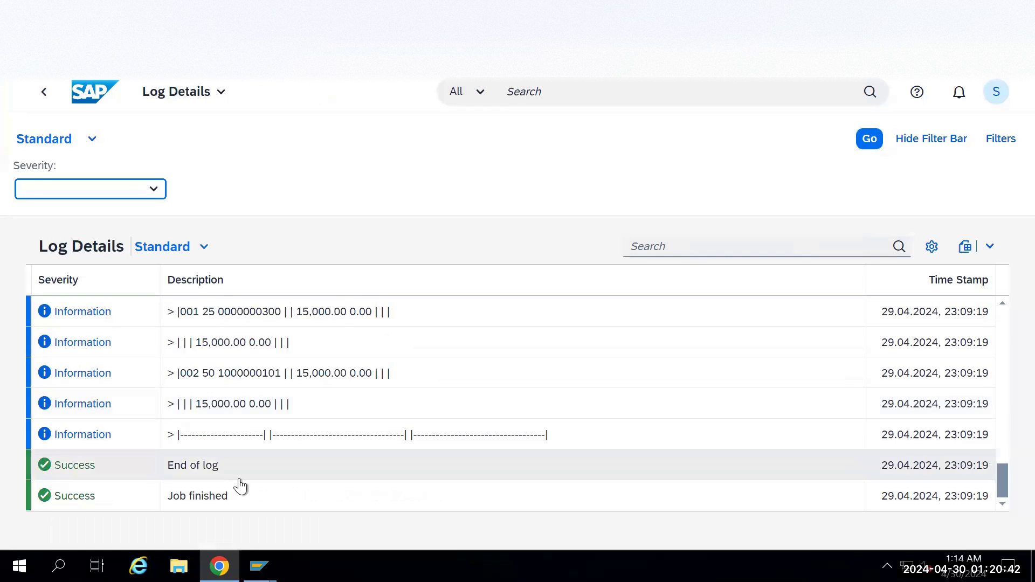
mouse_move(298, 386)
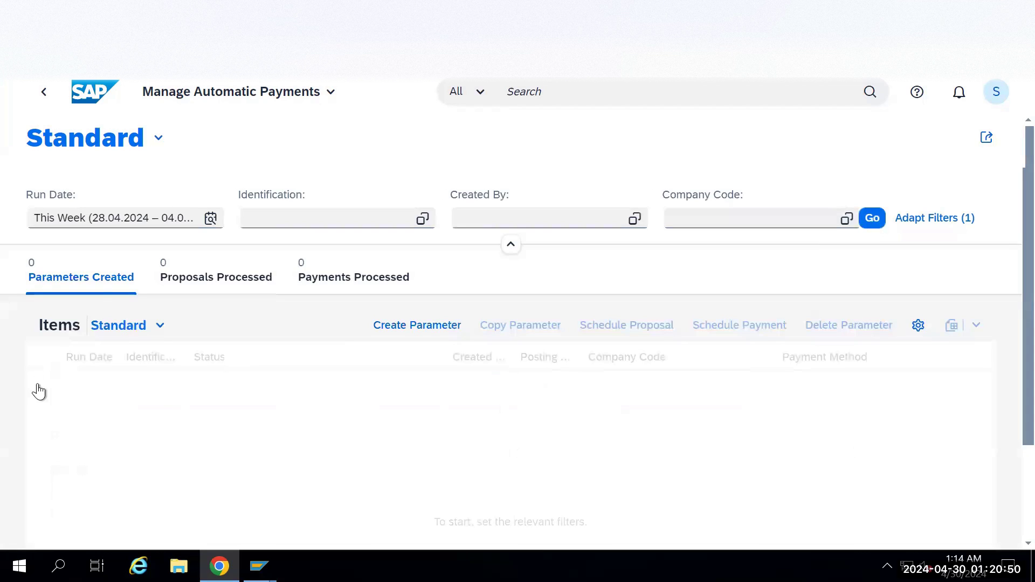
left_click(871, 218)
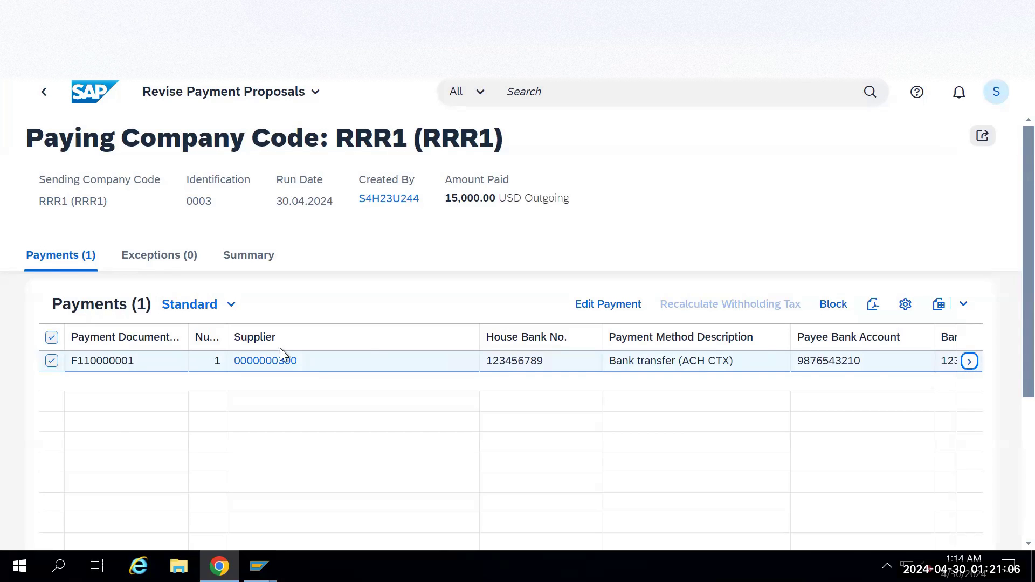
left_click(968, 361)
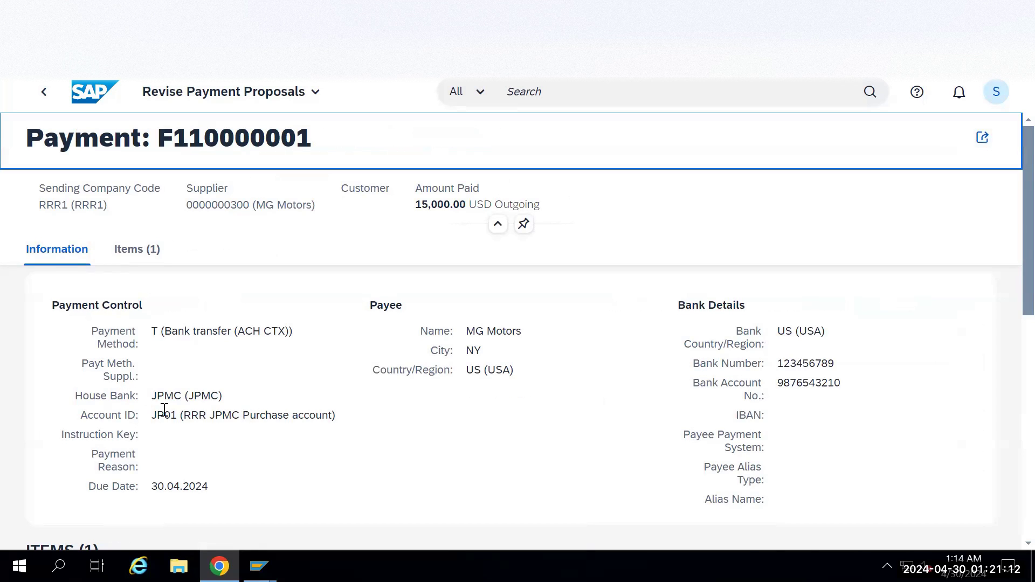
double_click(242, 415)
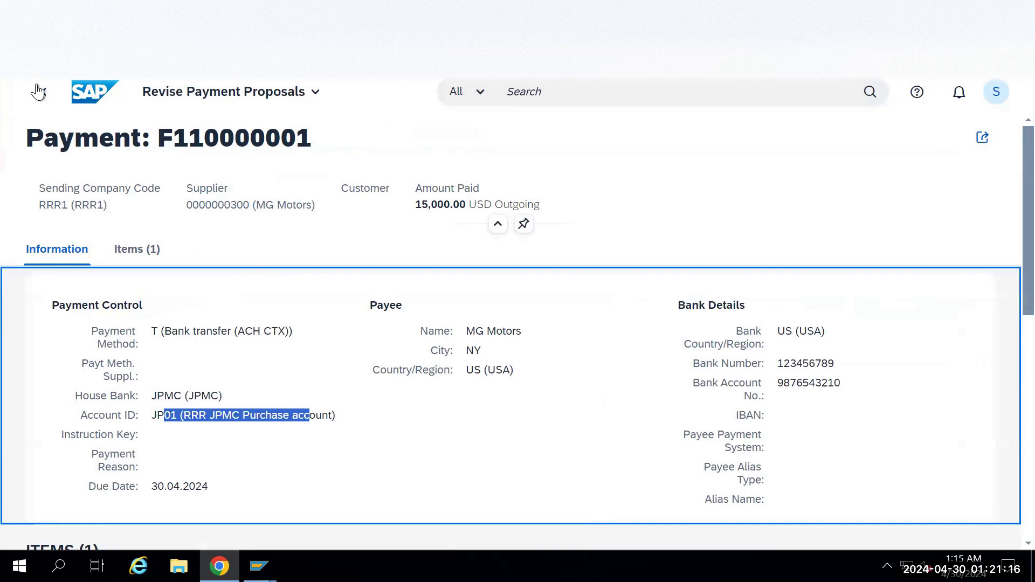
left_click(42, 91)
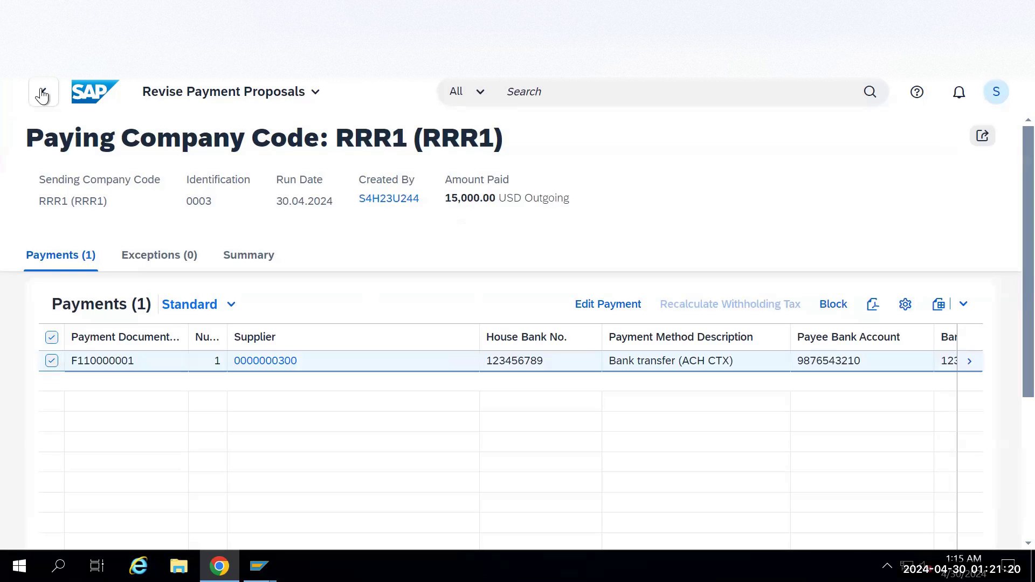
left_click(42, 91)
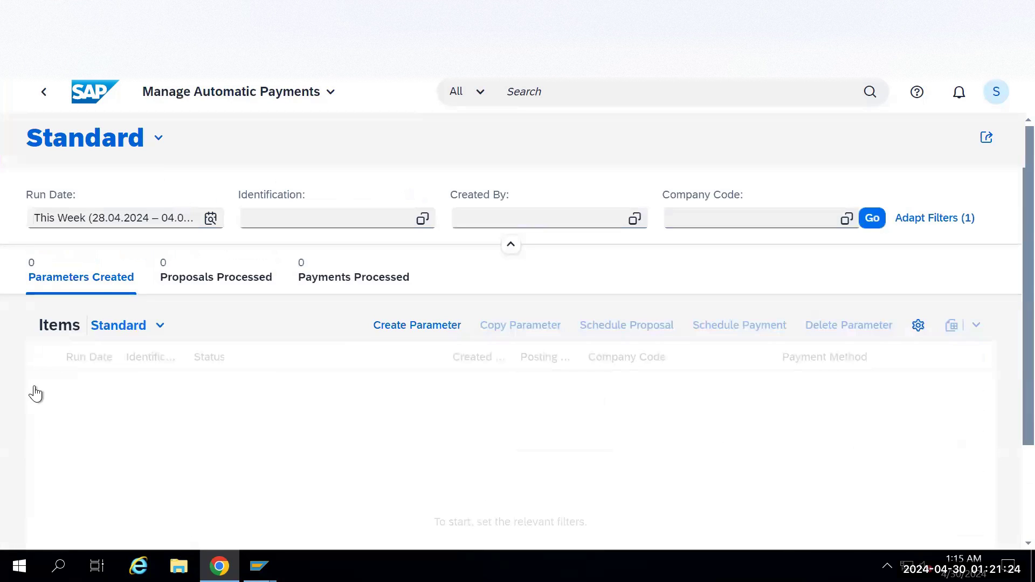
Schedule run 0003's payment to start immediately, then dismiss the warning to refresh the list
left_click(871, 218)
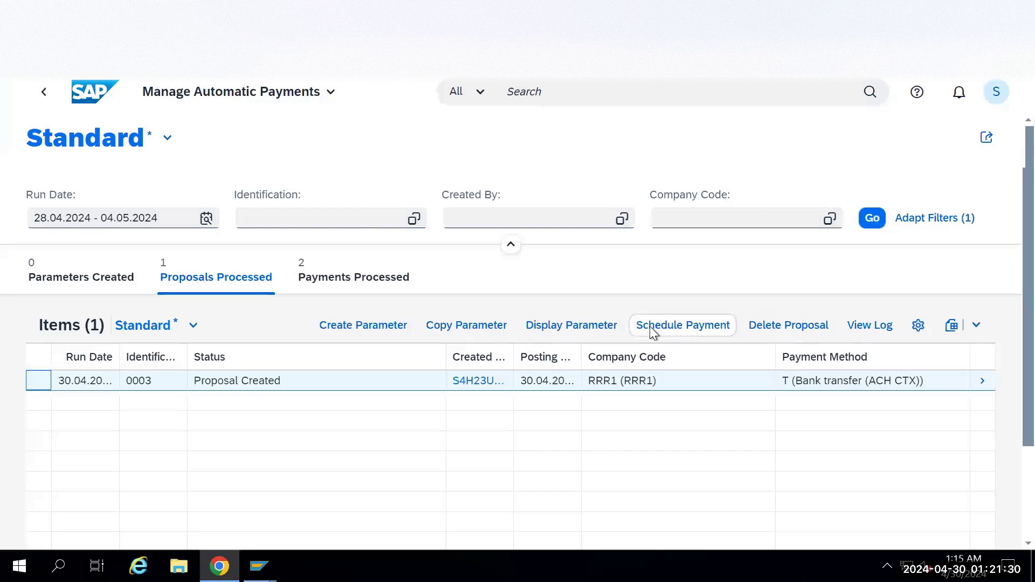
left_click(682, 324)
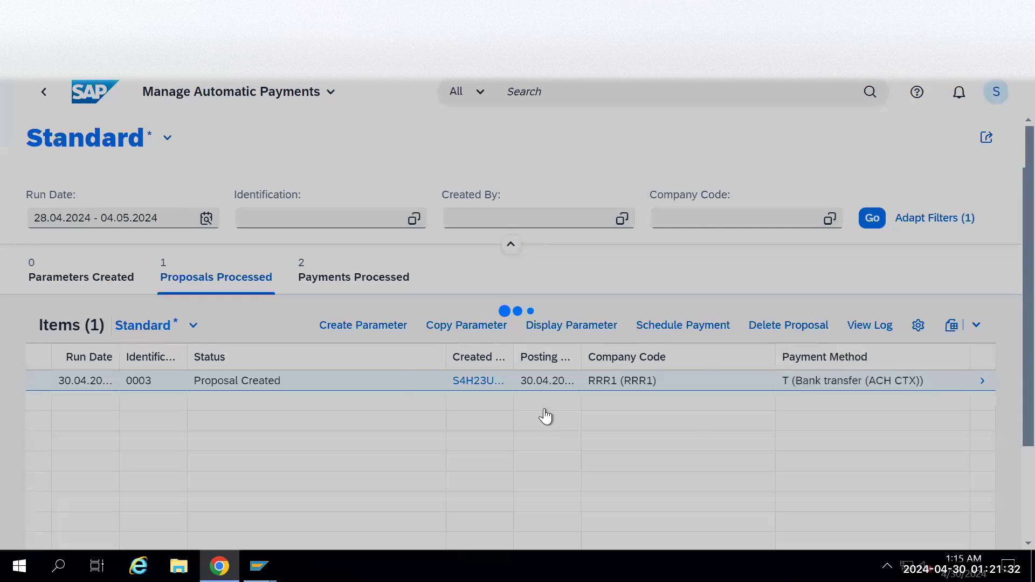
left_click(682, 325)
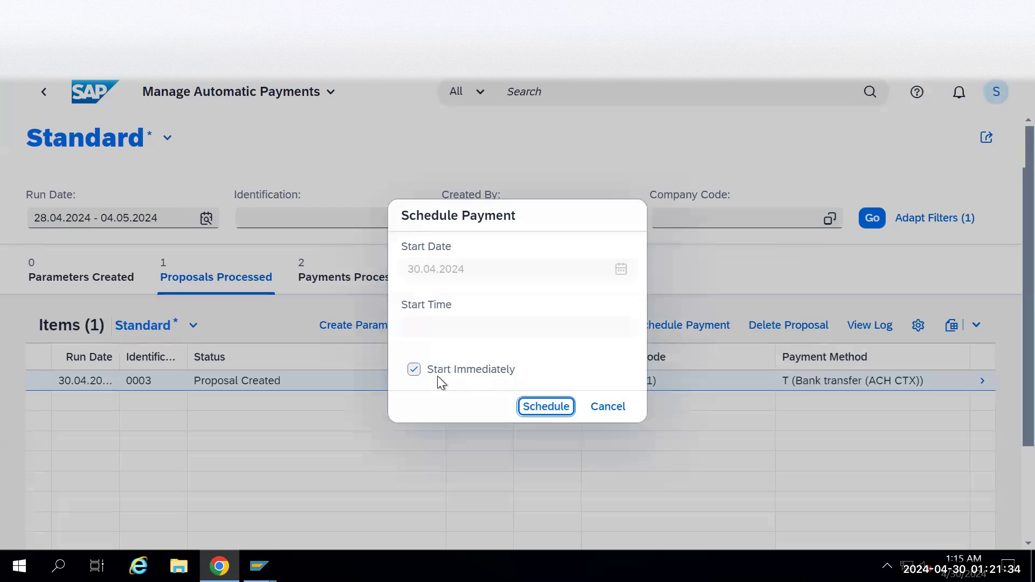
left_click(545, 406)
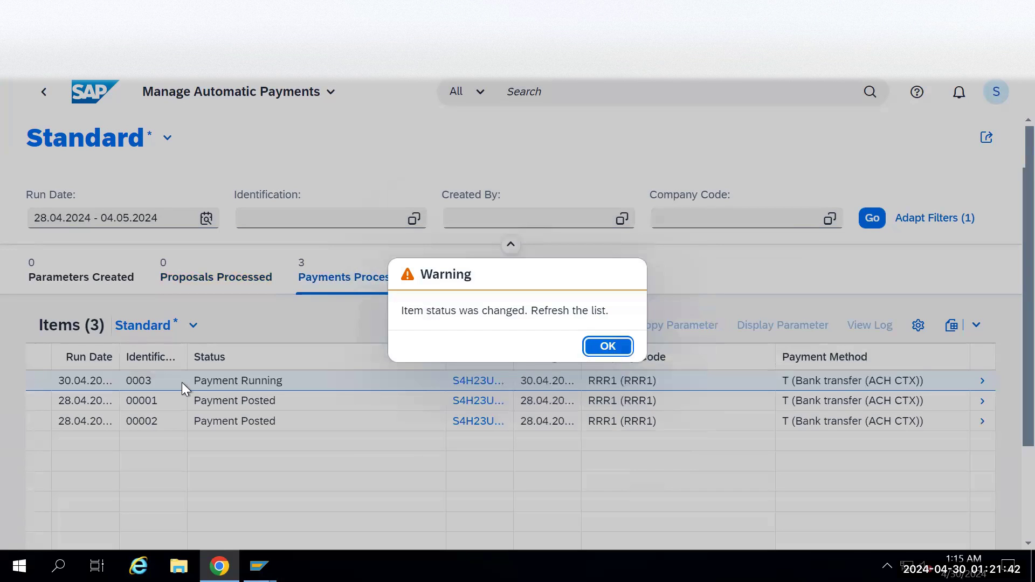
left_click(606, 346)
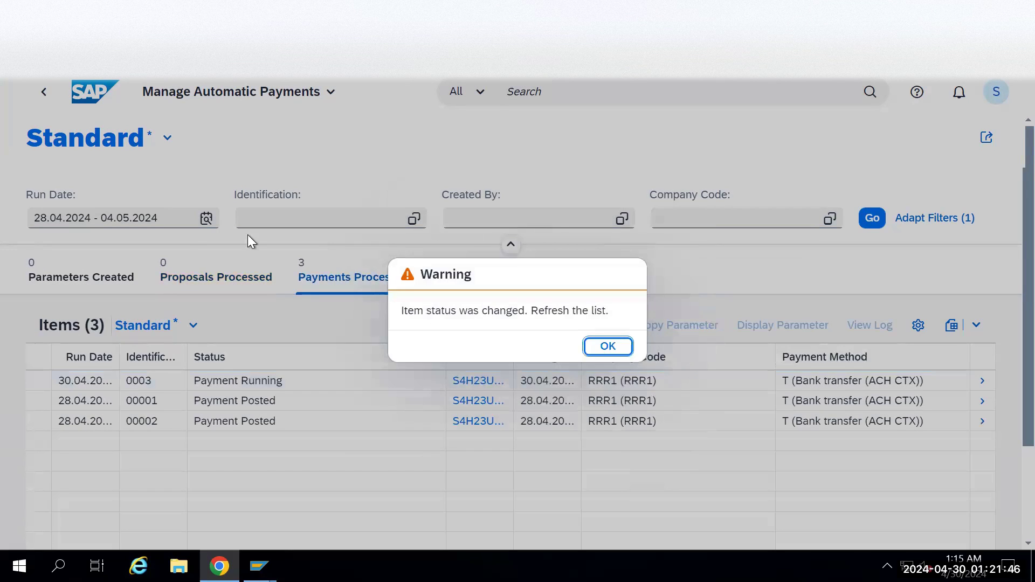
left_click(606, 346)
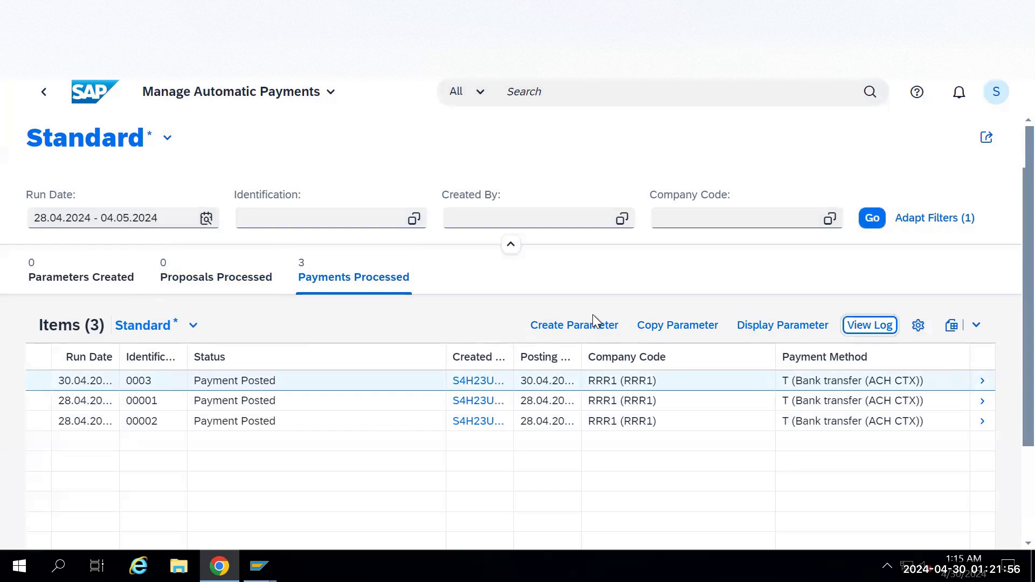
left_click(869, 325)
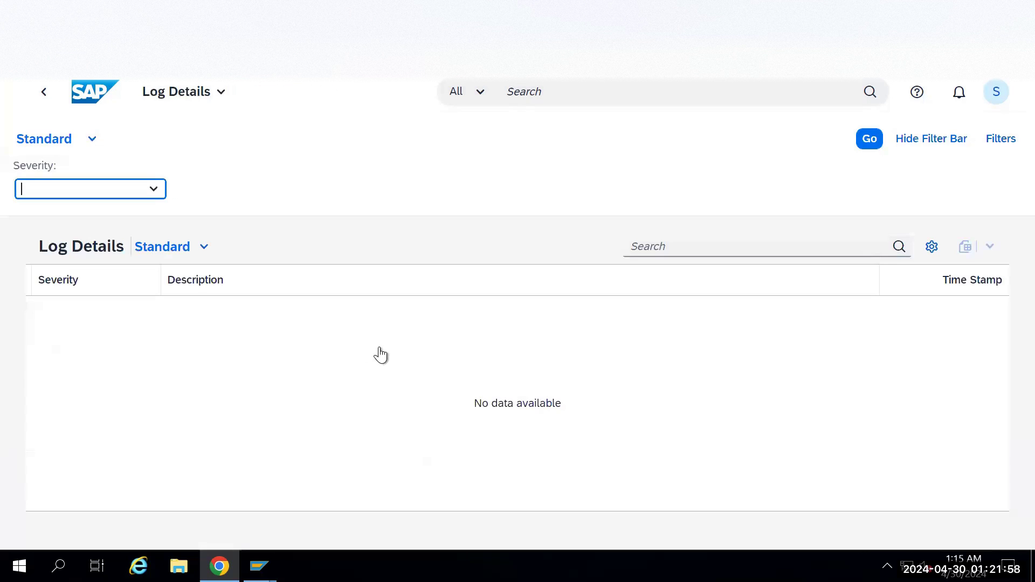
left_click(868, 138)
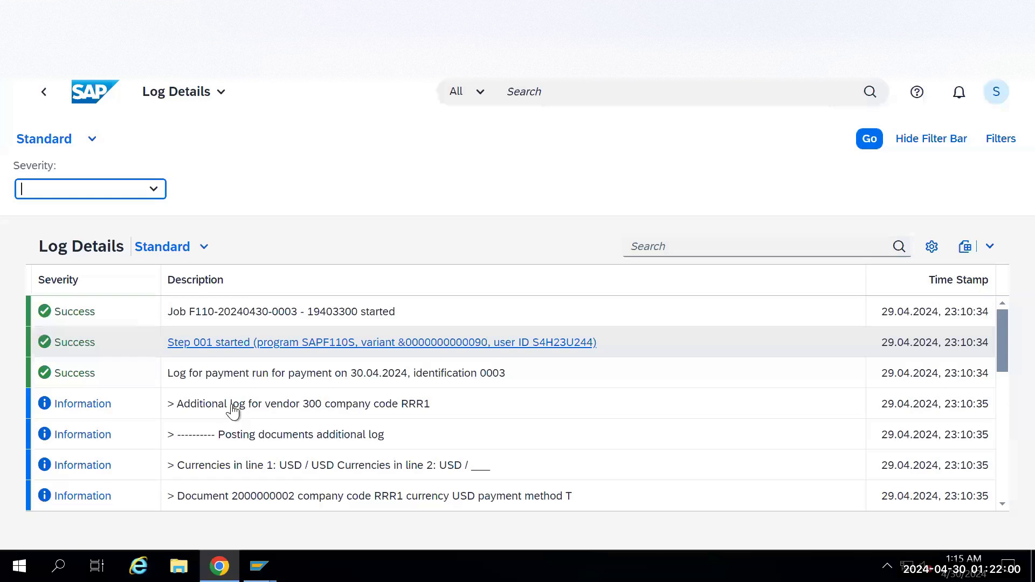
scroll("down", 3)
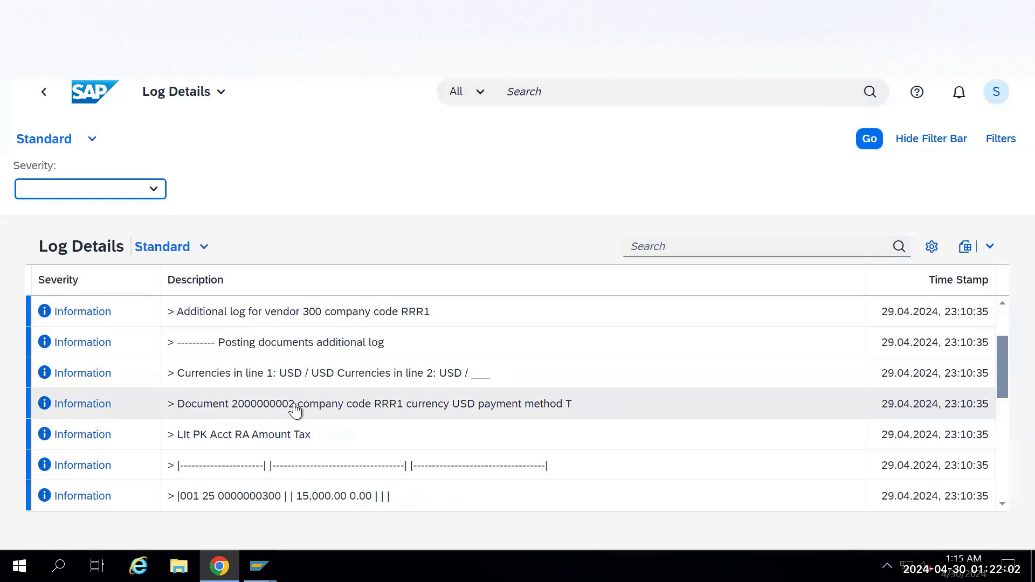
mouse_move(43, 91)
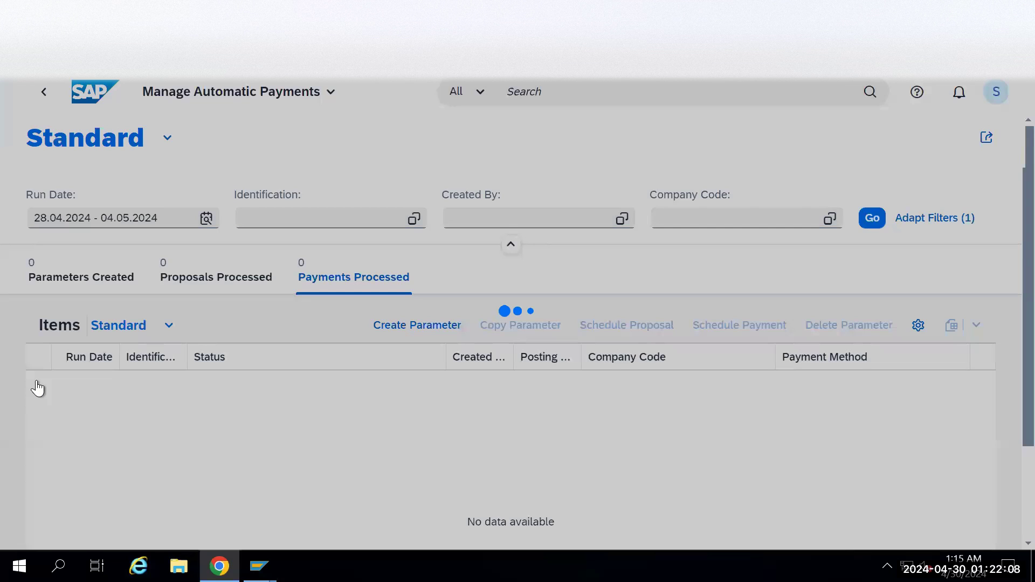
left_click(871, 218)
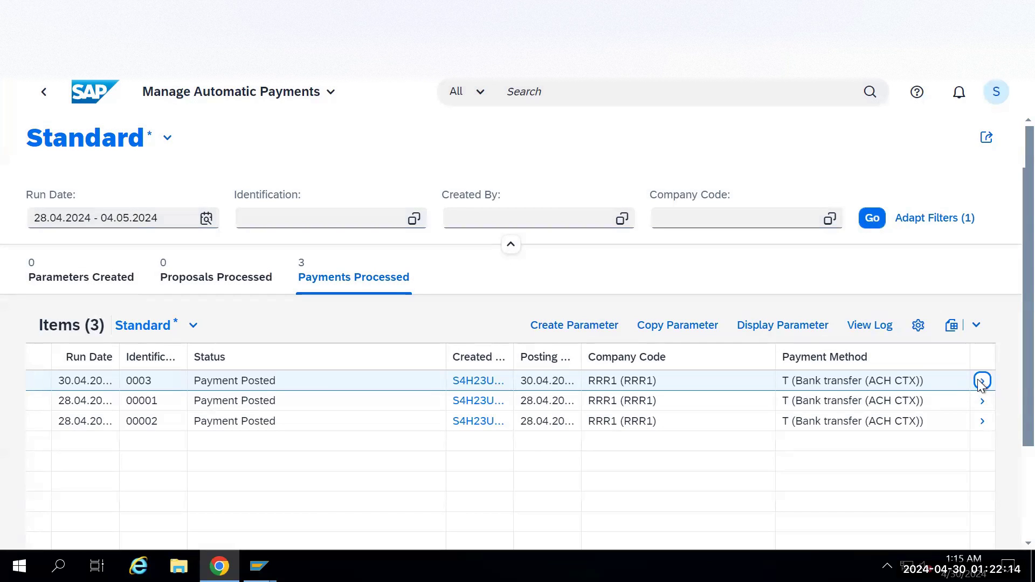
left_click(981, 380)
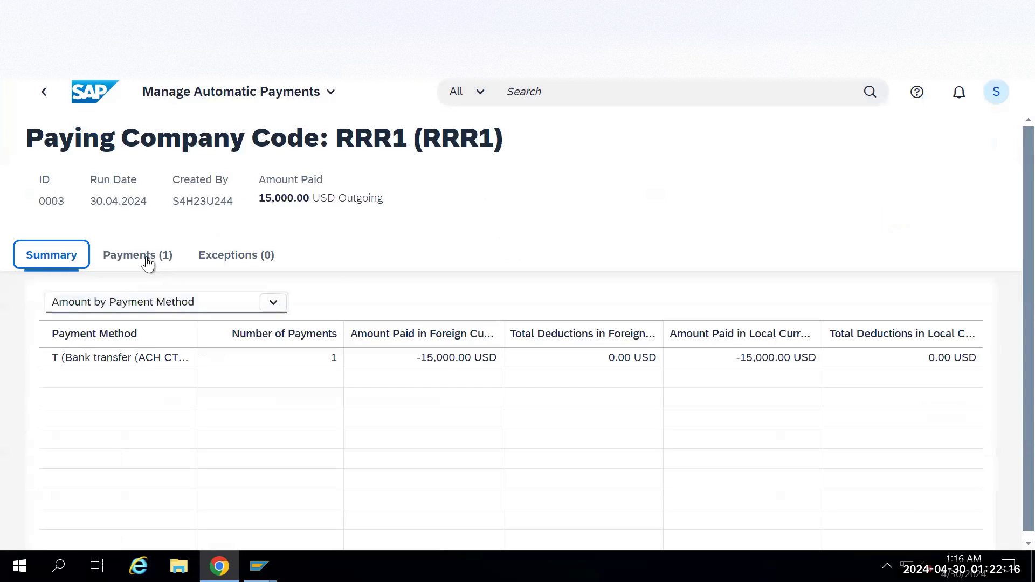
left_click(137, 255)
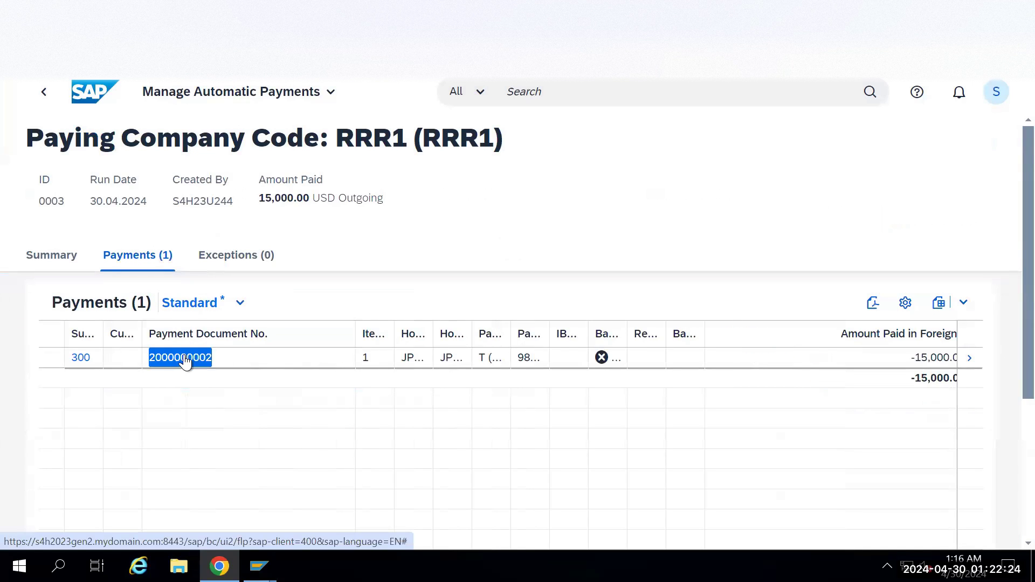
mouse_move(226, 357)
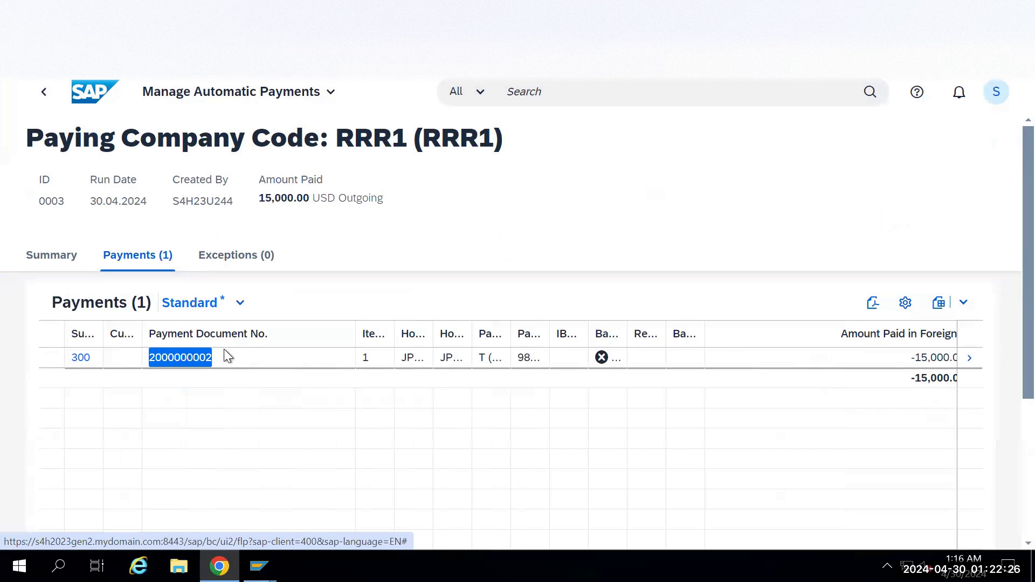
left_click(179, 357)
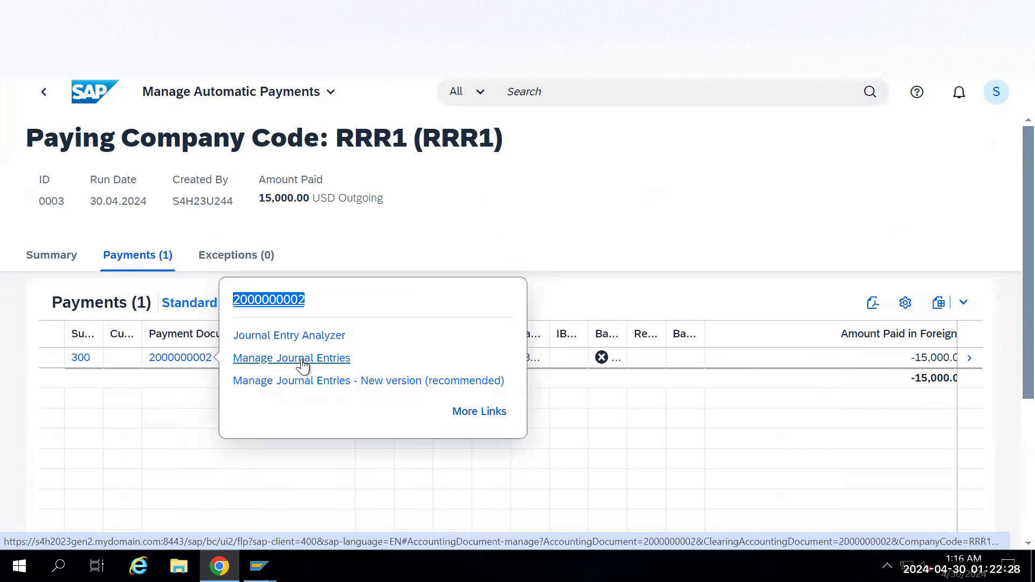
mouse_move(200, 368)
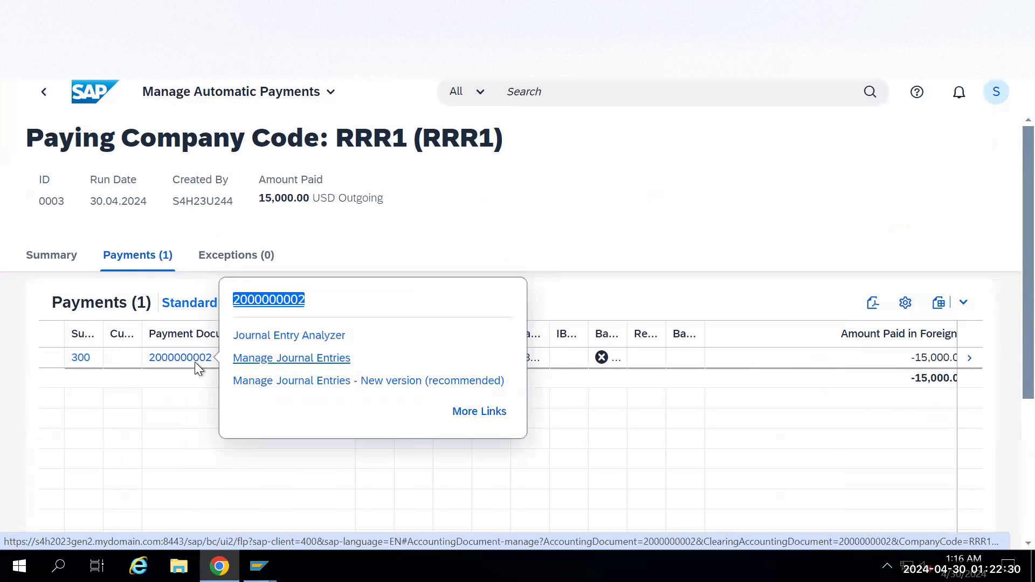
left_click(291, 358)
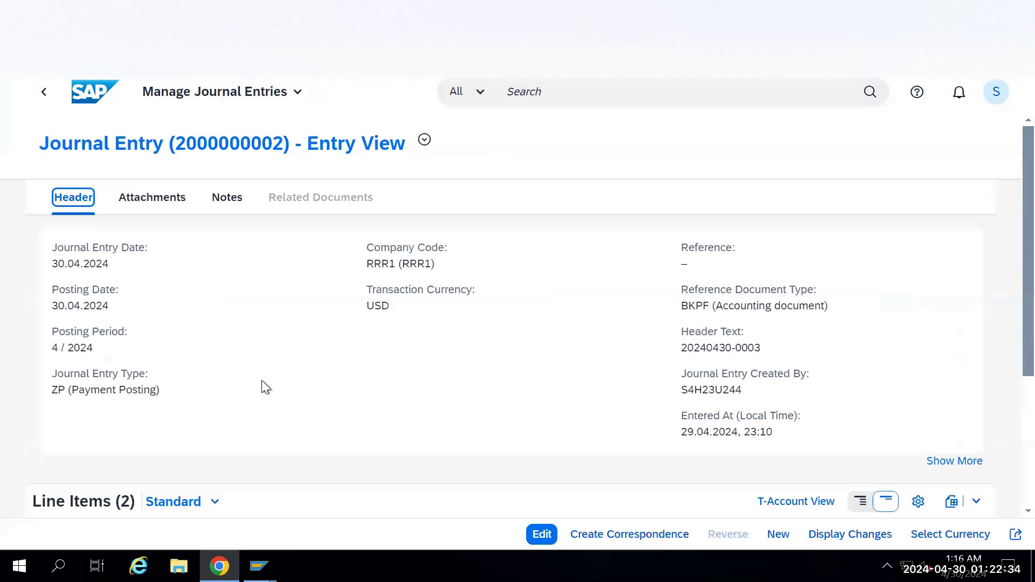
scroll("down", 3)
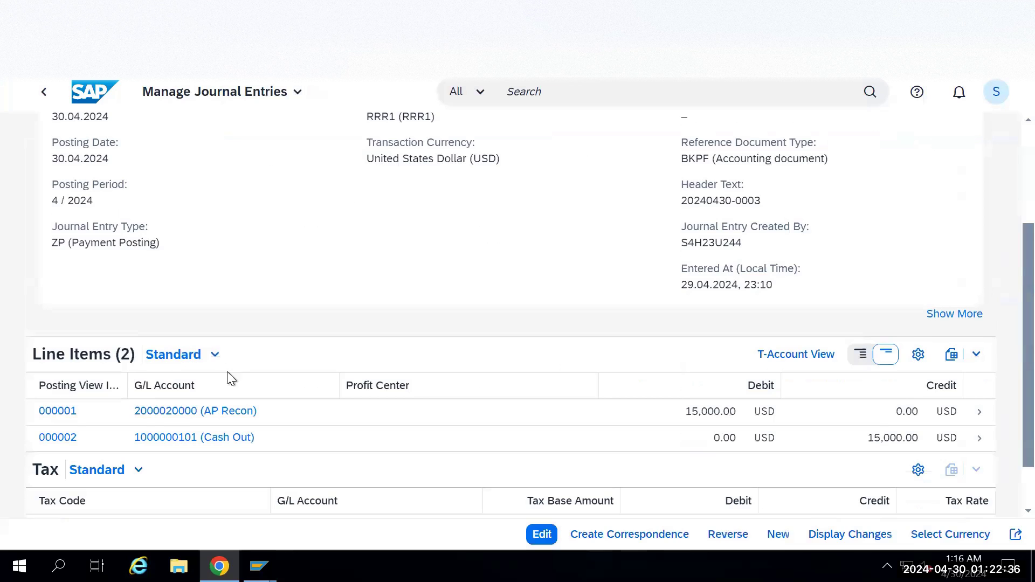
scroll("down", 3)
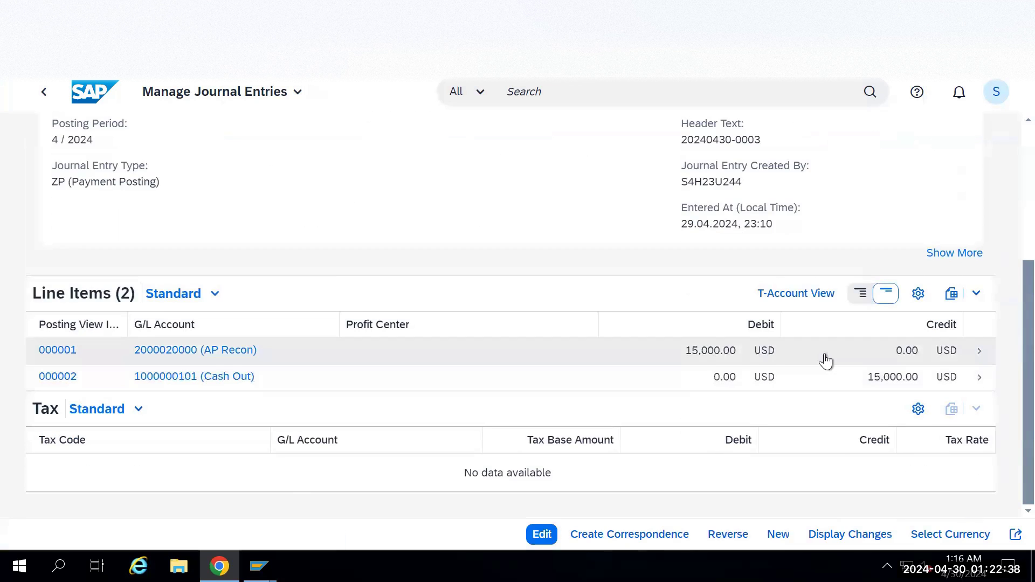
mouse_move(724, 355)
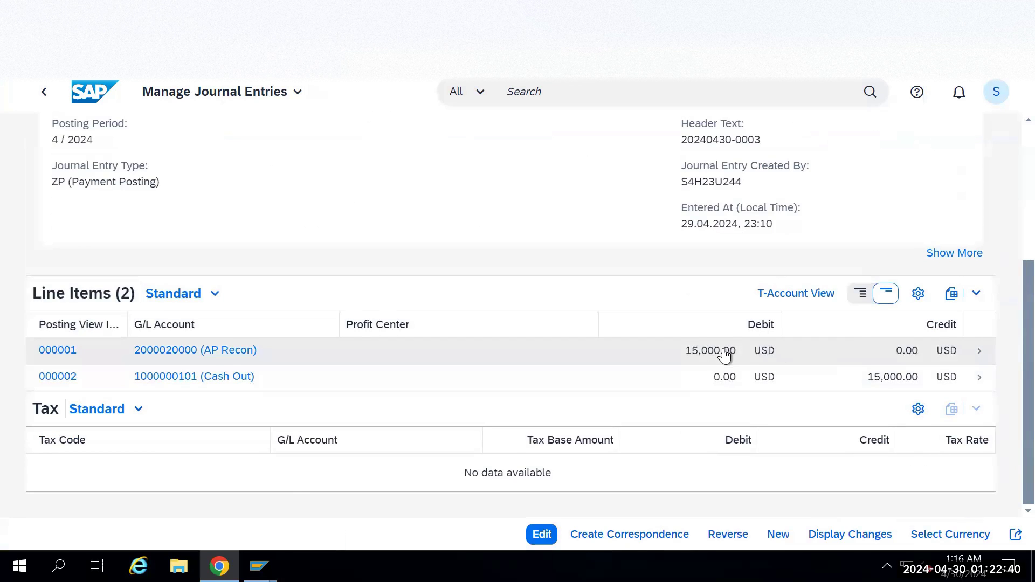
mouse_move(871, 386)
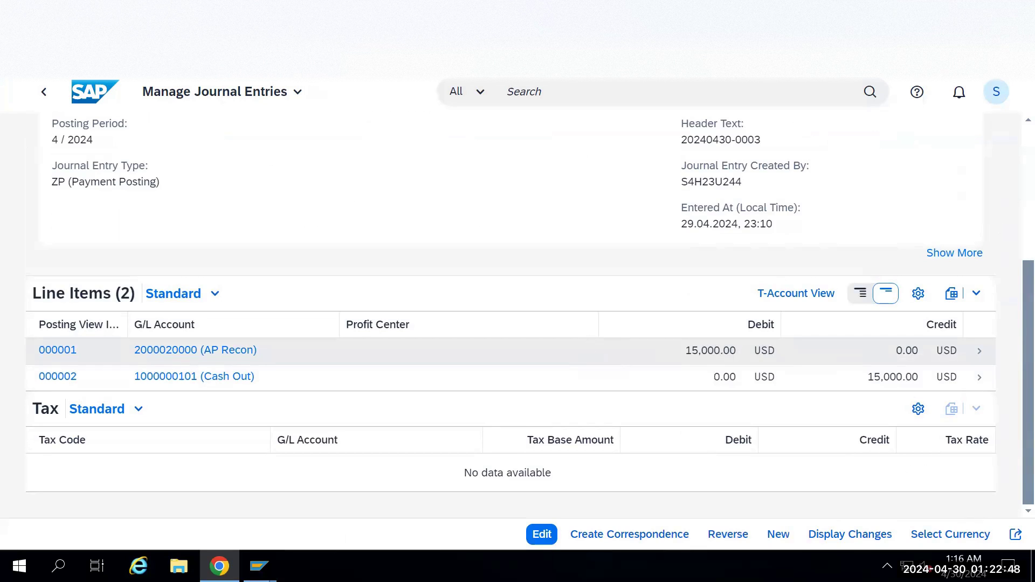
mouse_move(472, 318)
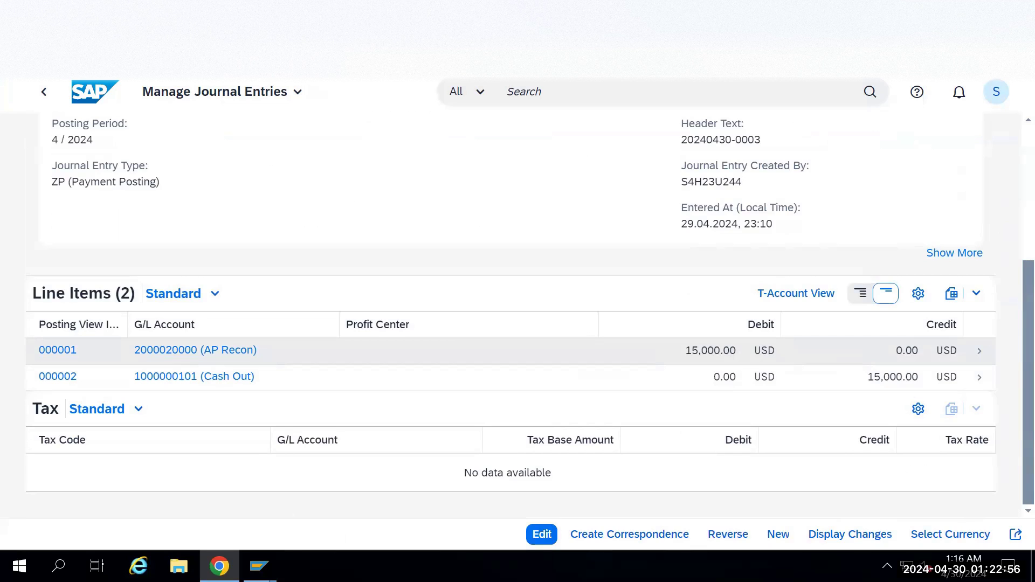
mouse_move(338, 285)
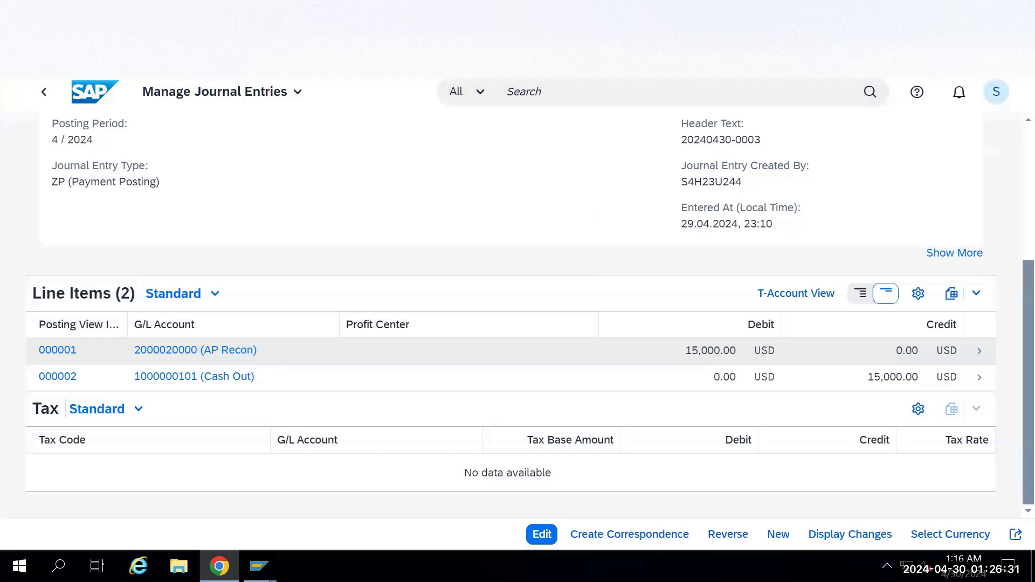
In SAP GUI's FBL1N, select All items for company code RRR1 to include cleared items
left_click(258, 566)
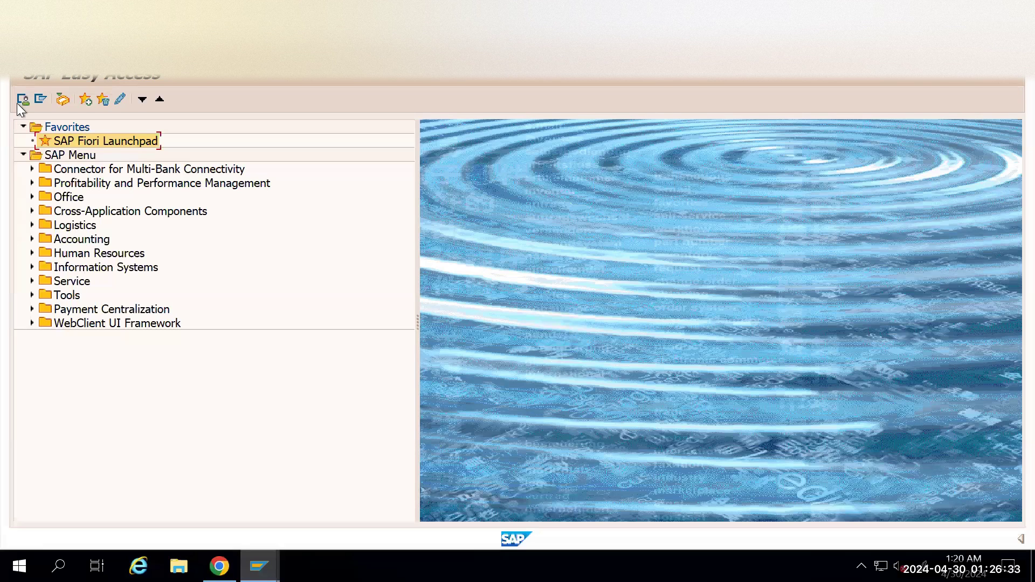
mouse_move(167, 219)
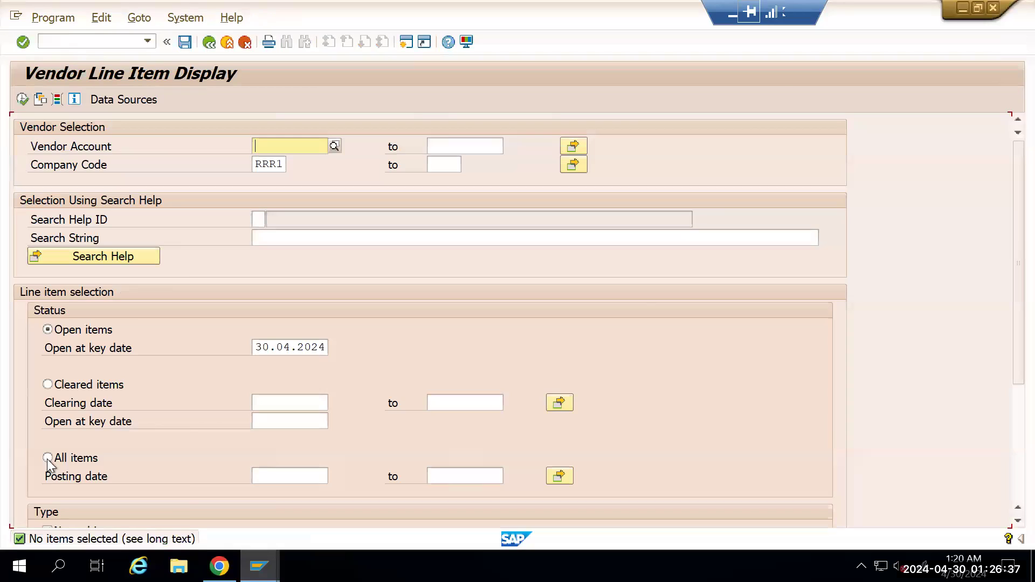
left_click(47, 458)
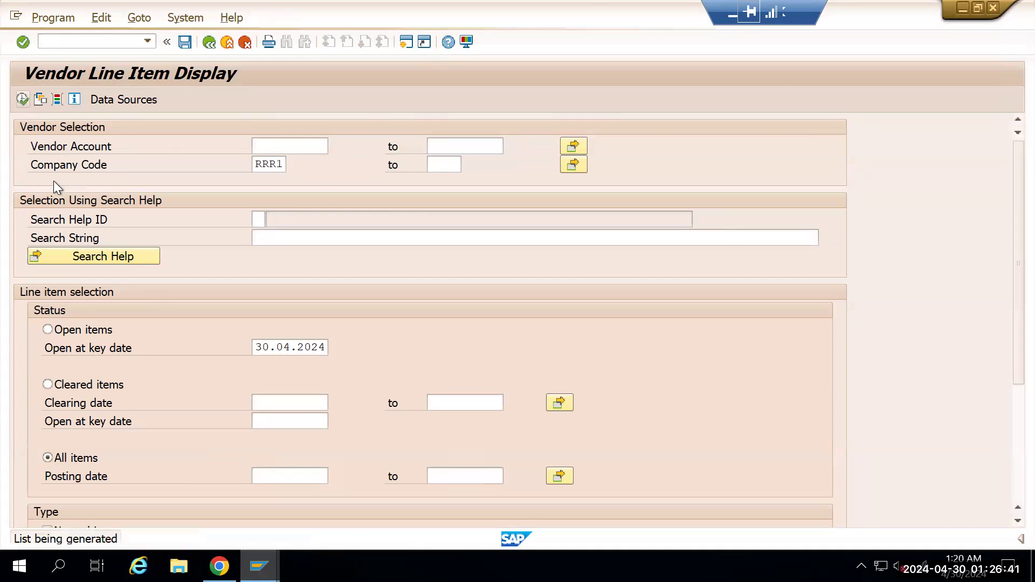
mouse_move(254, 325)
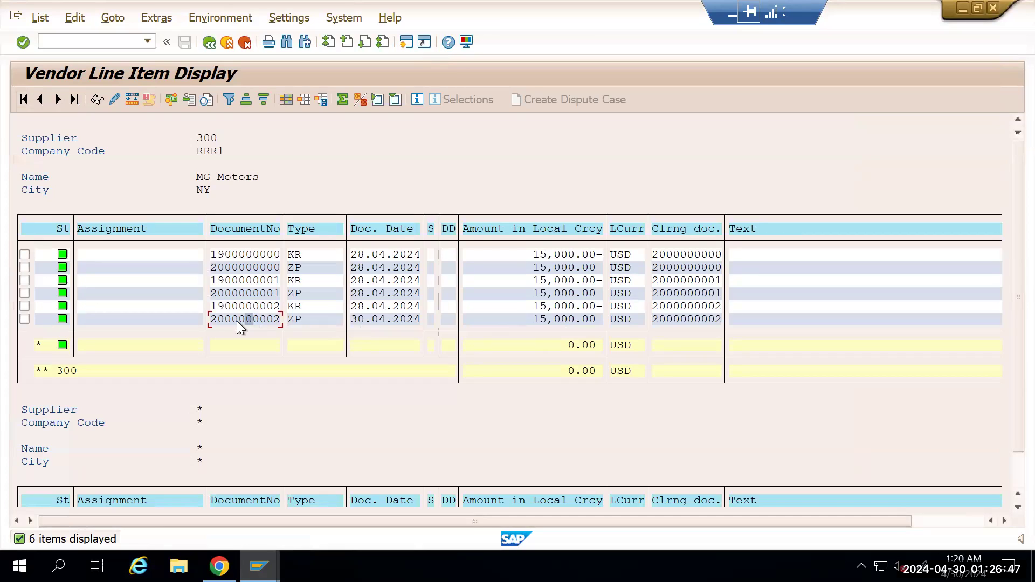
mouse_move(340, 174)
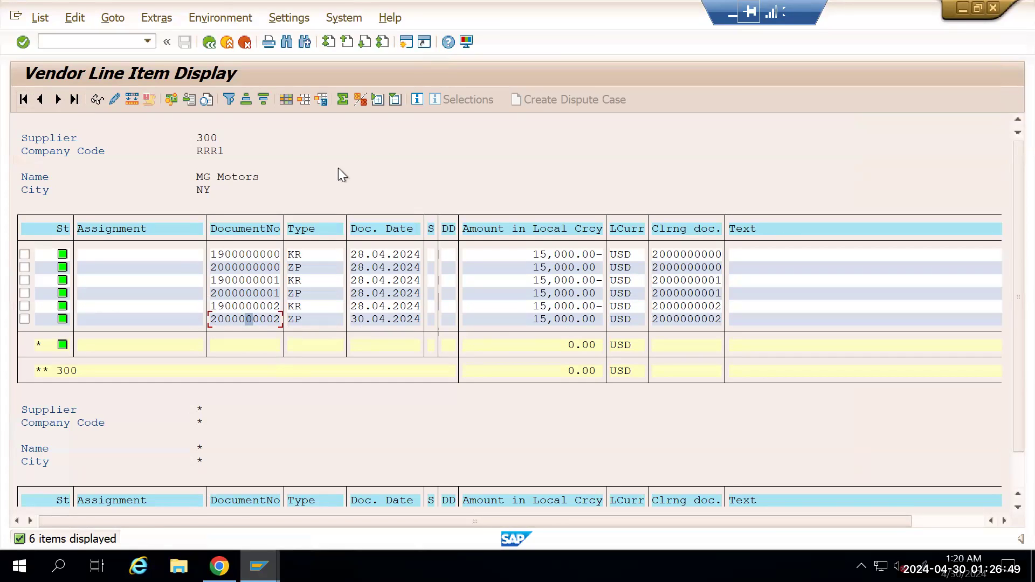